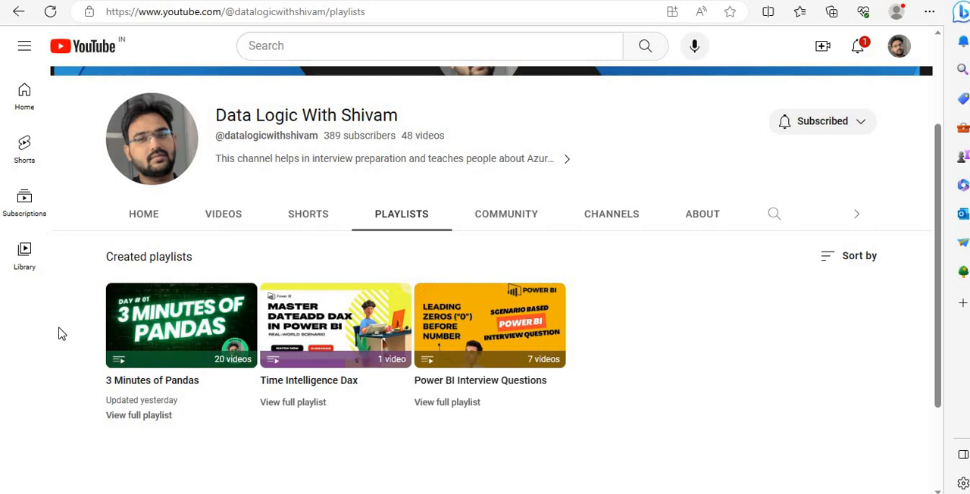
- Switch from YouTube to the Power BI report showing the monthly TotalRevenue table
key(alt+tab)
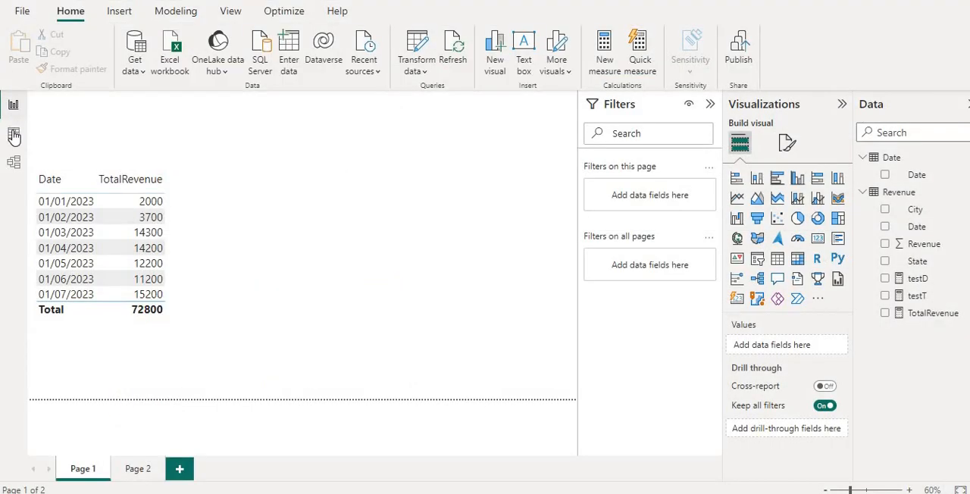
mouse_move(13, 136)
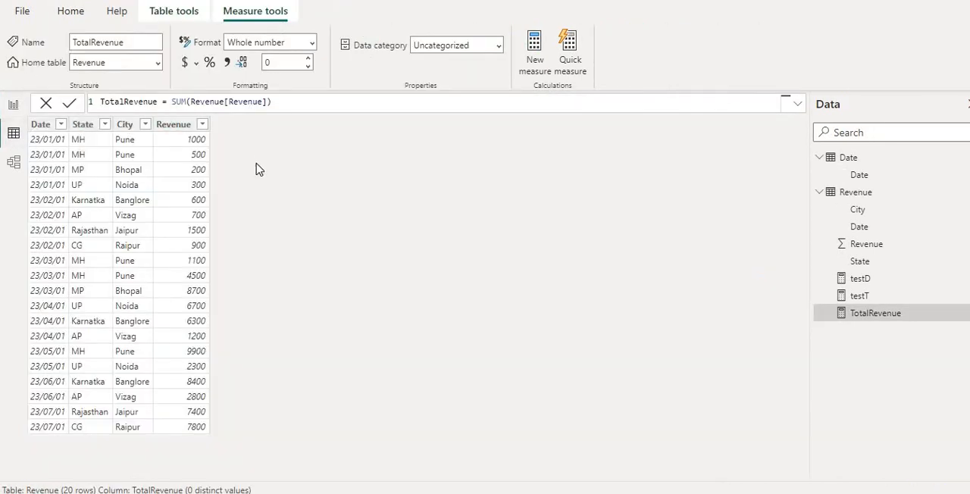
mouse_move(245, 137)
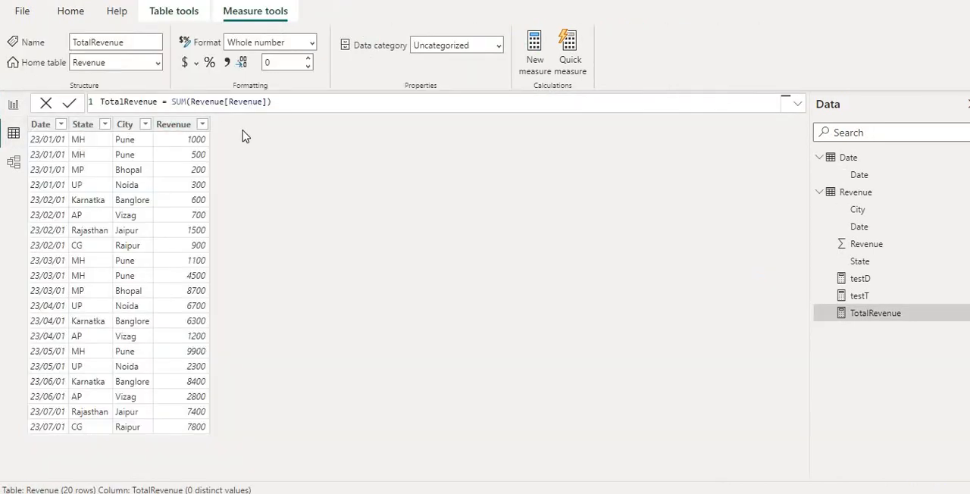
mouse_move(860, 170)
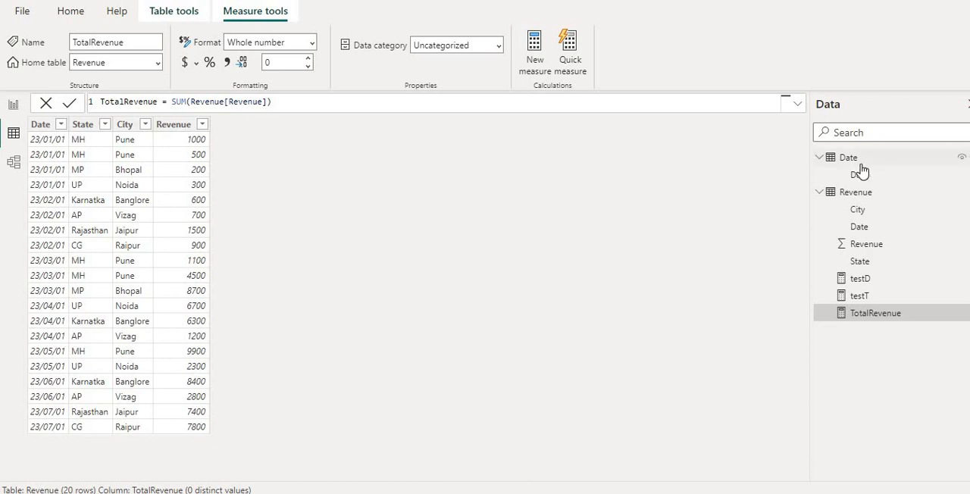
click(847, 157)
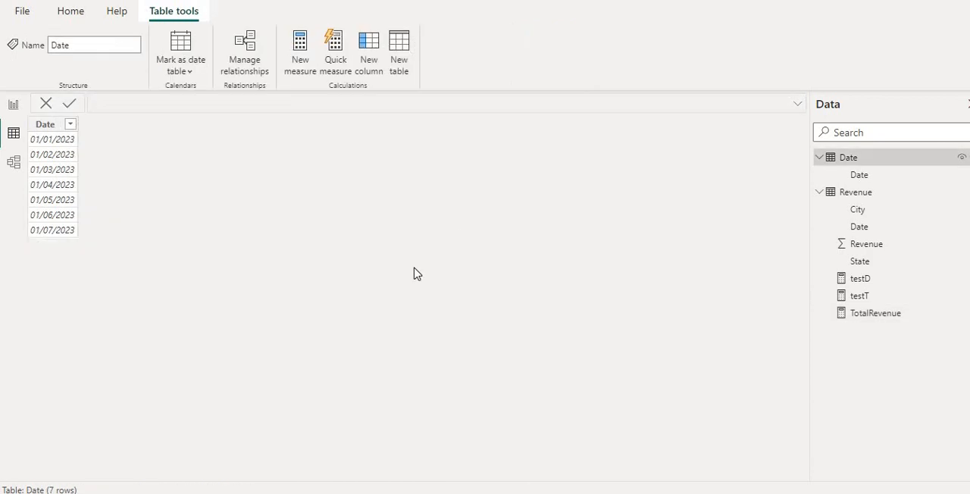
mouse_move(66, 164)
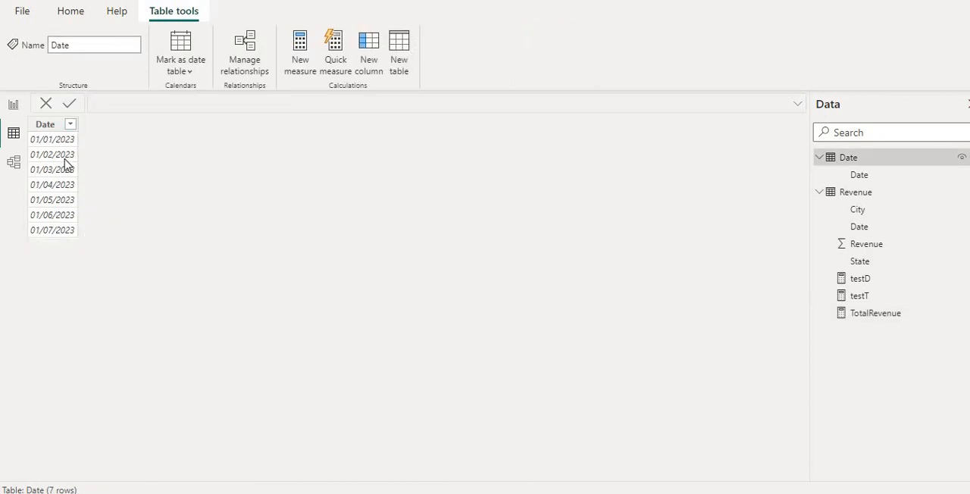
mouse_move(64, 144)
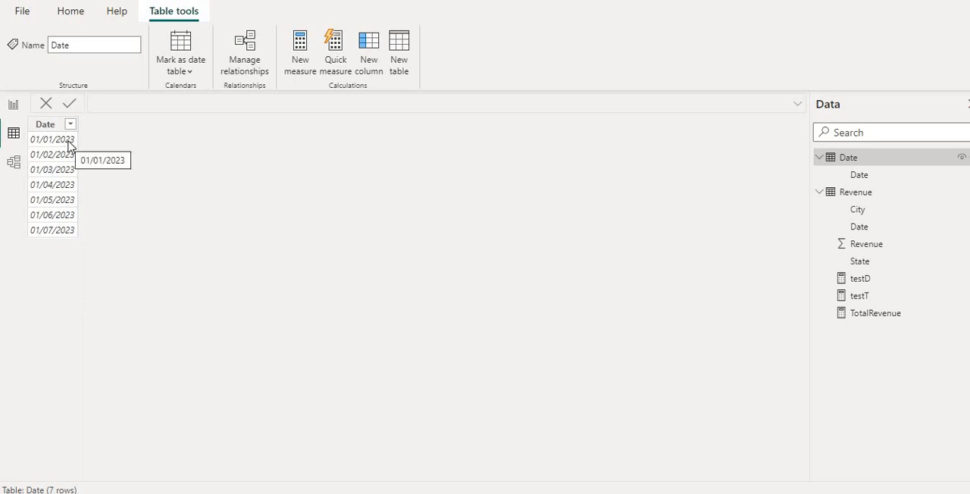
mouse_move(72, 243)
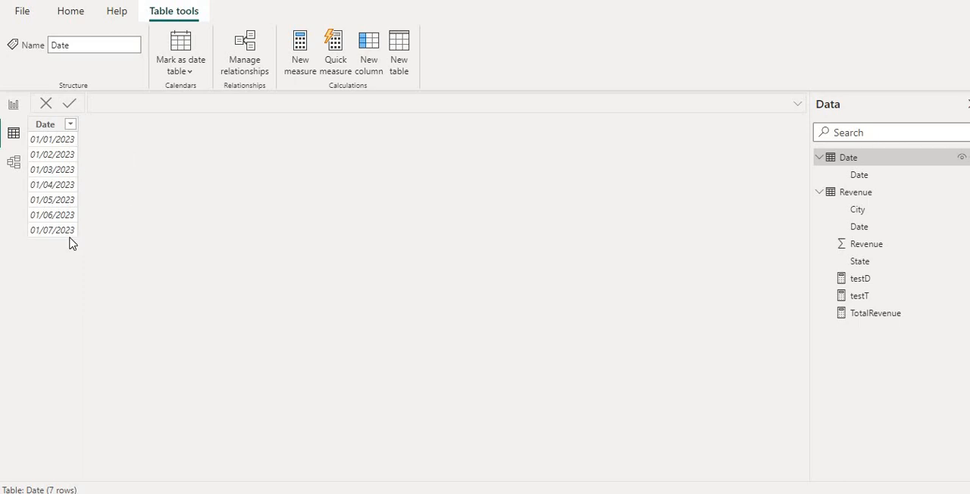
mouse_move(415, 226)
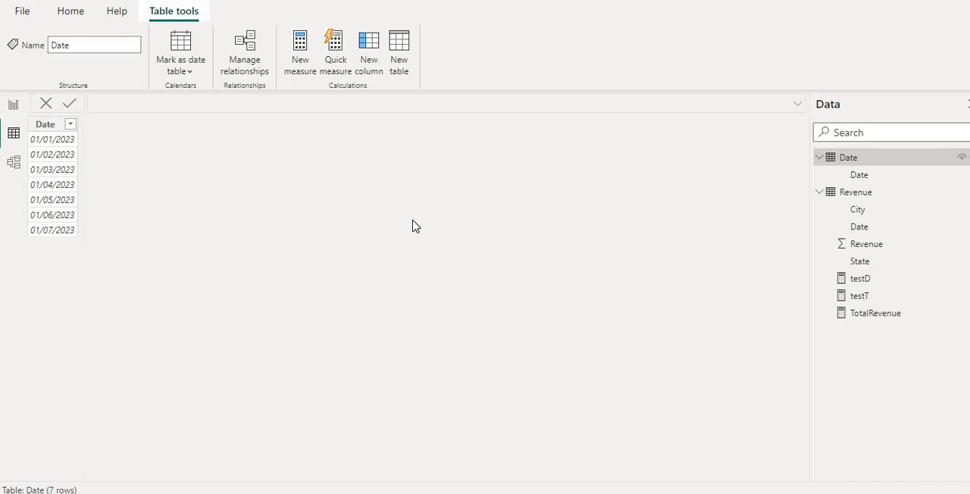
mouse_move(917, 191)
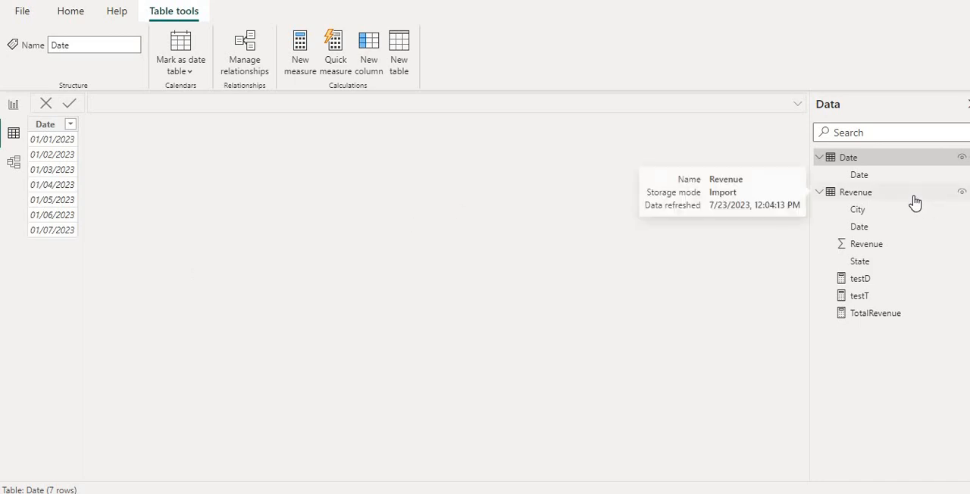
click(855, 192)
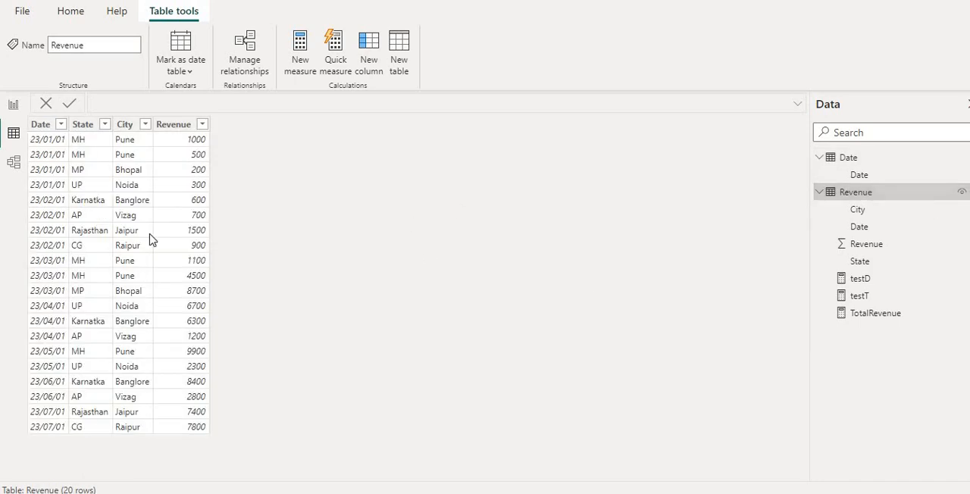
mouse_move(99, 157)
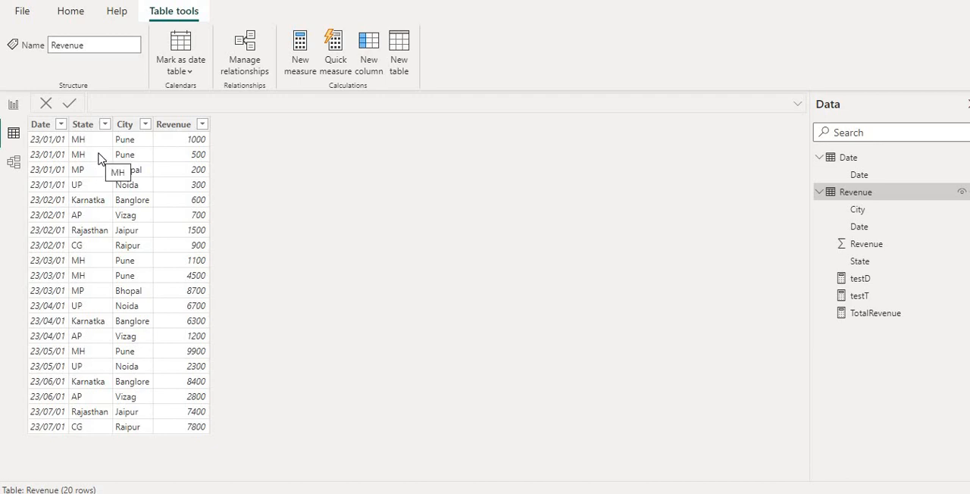
mouse_move(135, 153)
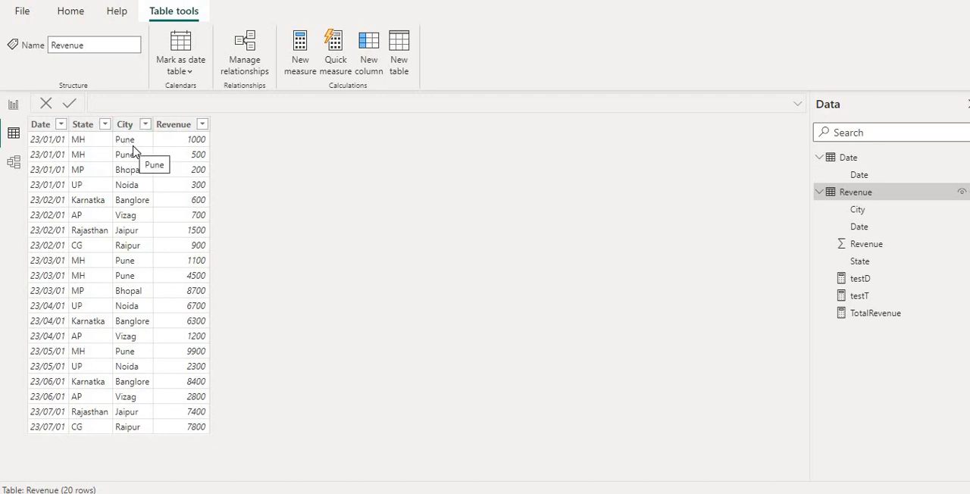
mouse_move(53, 209)
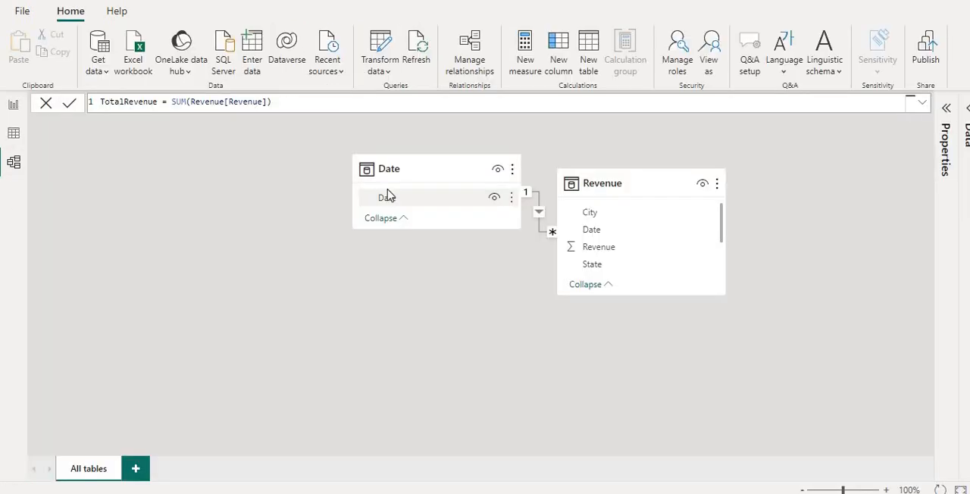
mouse_move(551, 223)
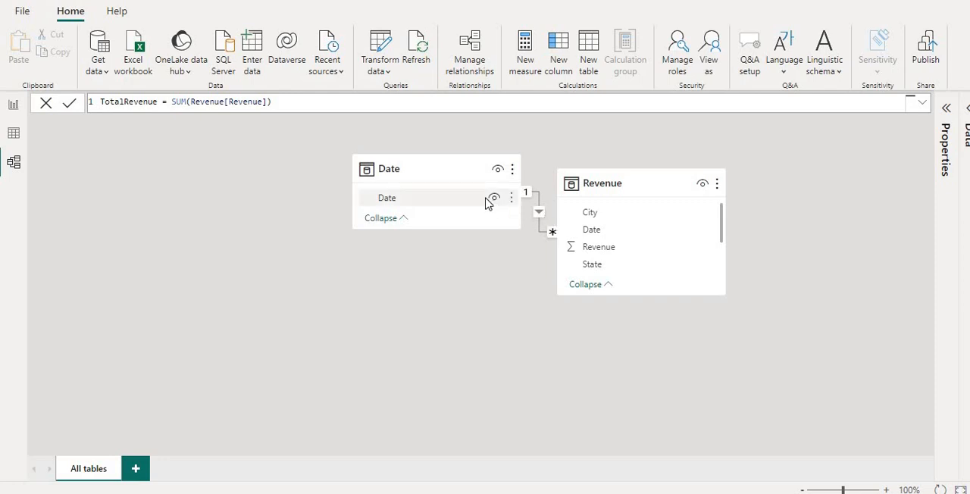
mouse_move(579, 262)
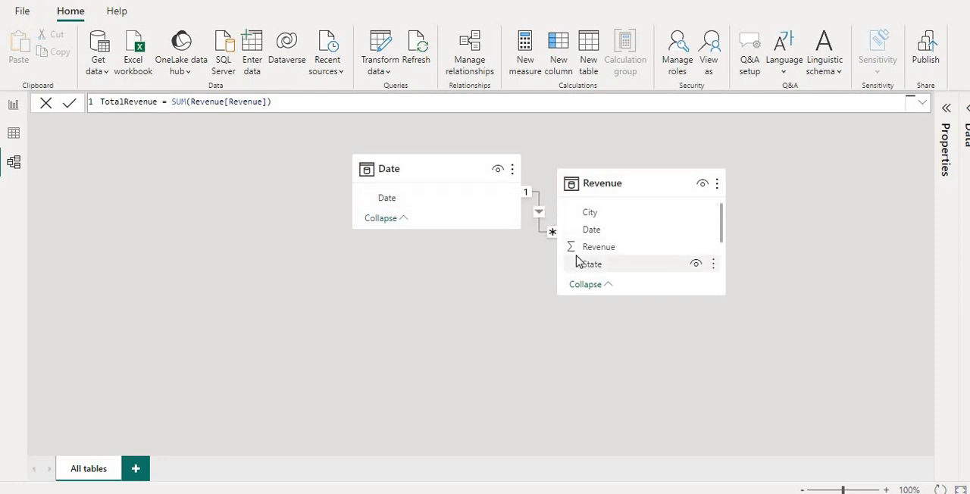
mouse_move(193, 274)
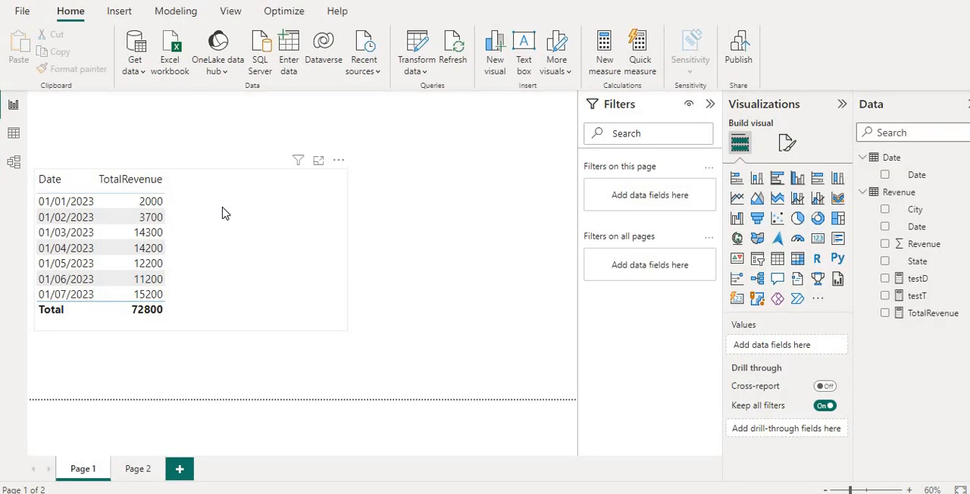
mouse_move(379, 222)
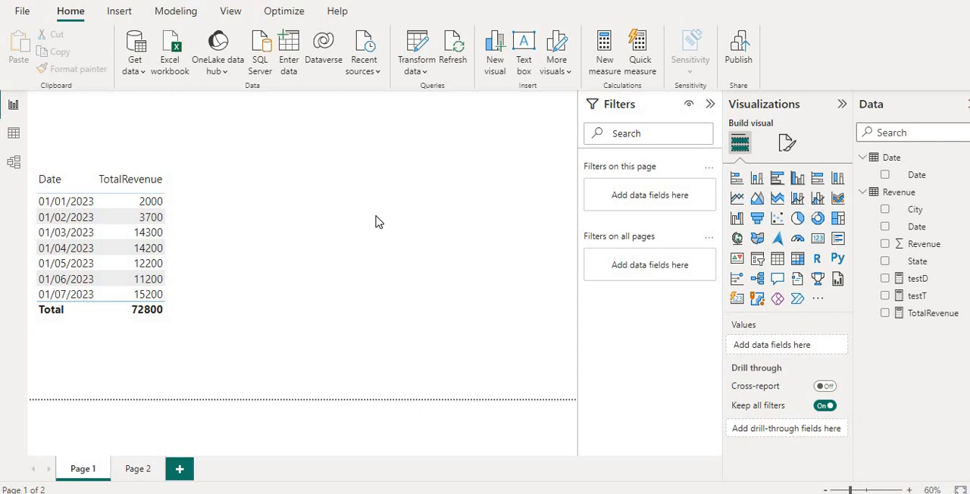
mouse_move(822, 205)
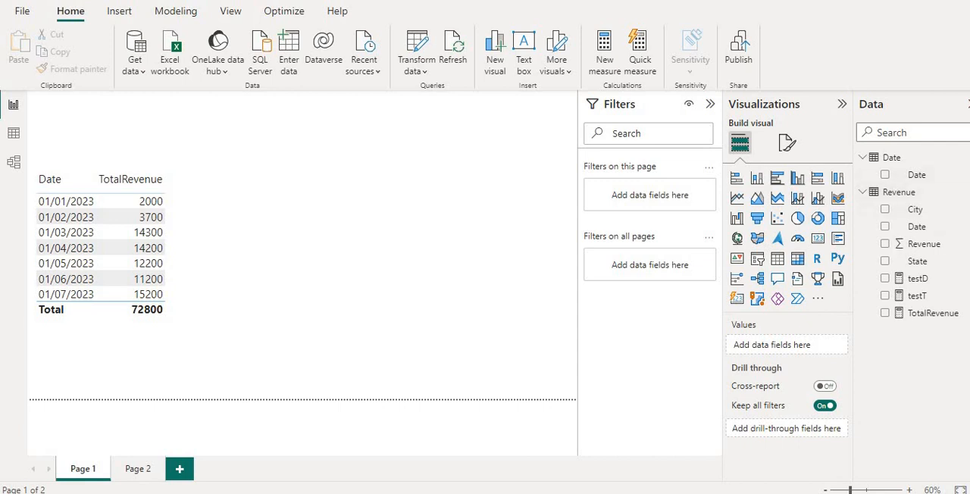
- Create a new measure in the Revenue table, starting TotalYTD_Dax = TOTALYTD
right_click(898, 192)
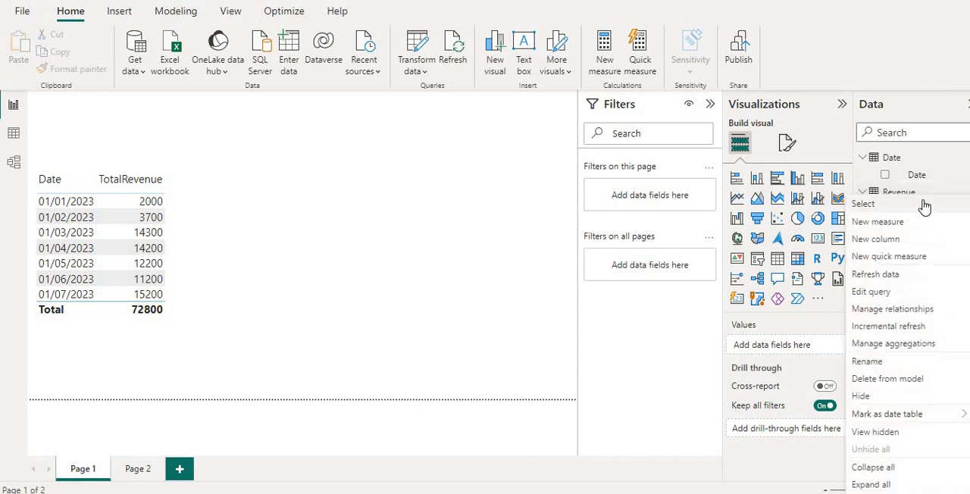
click(876, 221)
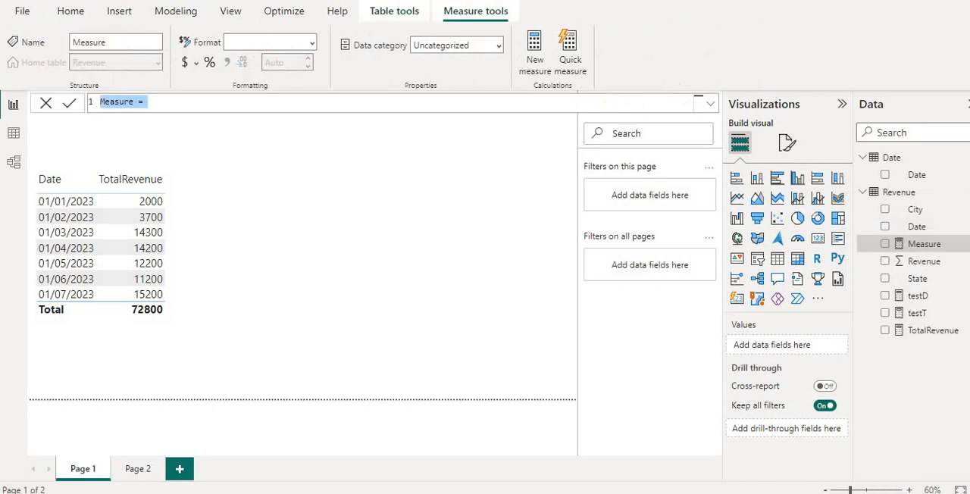
text(Te)
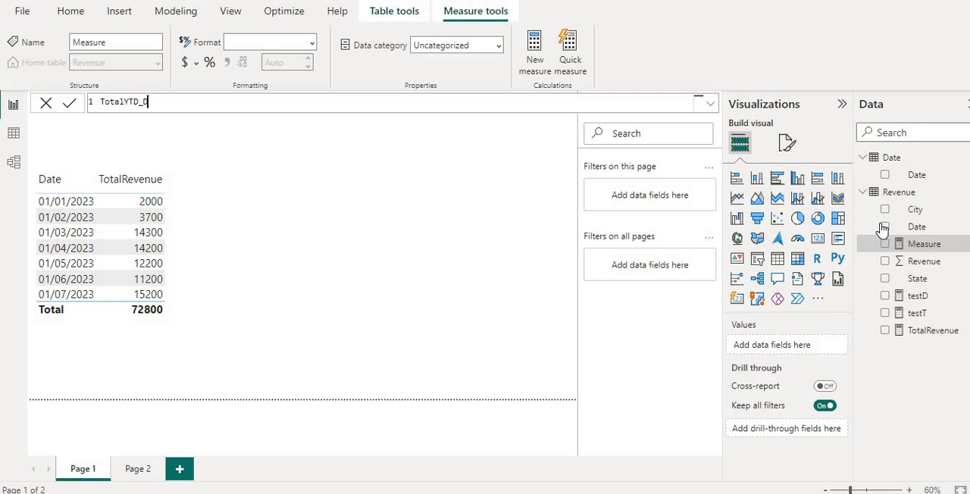
text(ax)
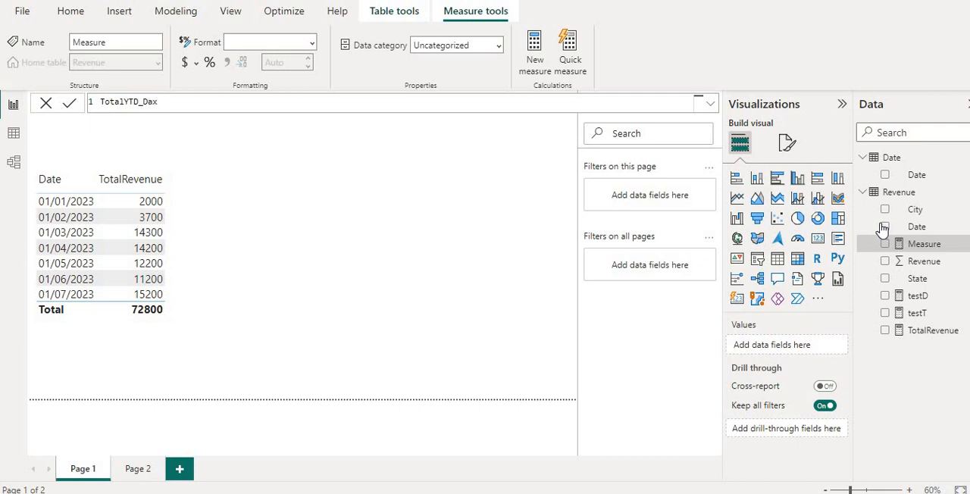
text(=)
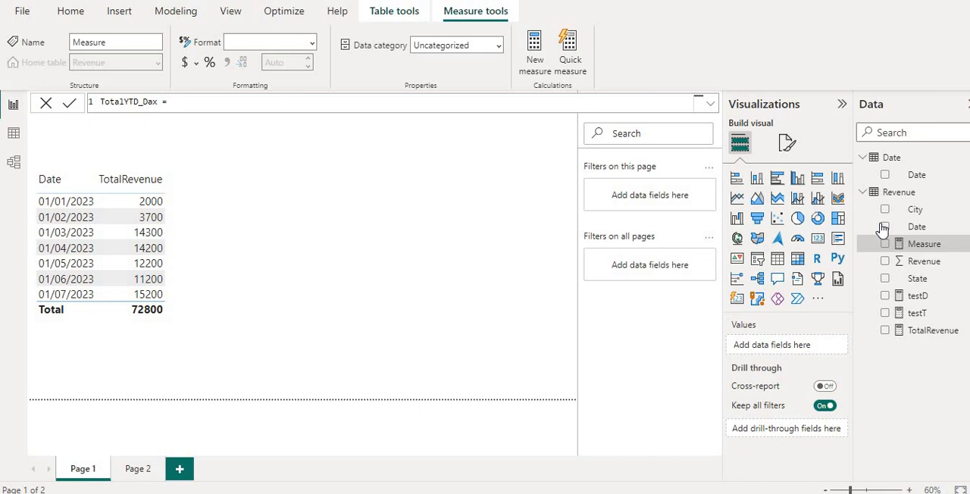
text(to)
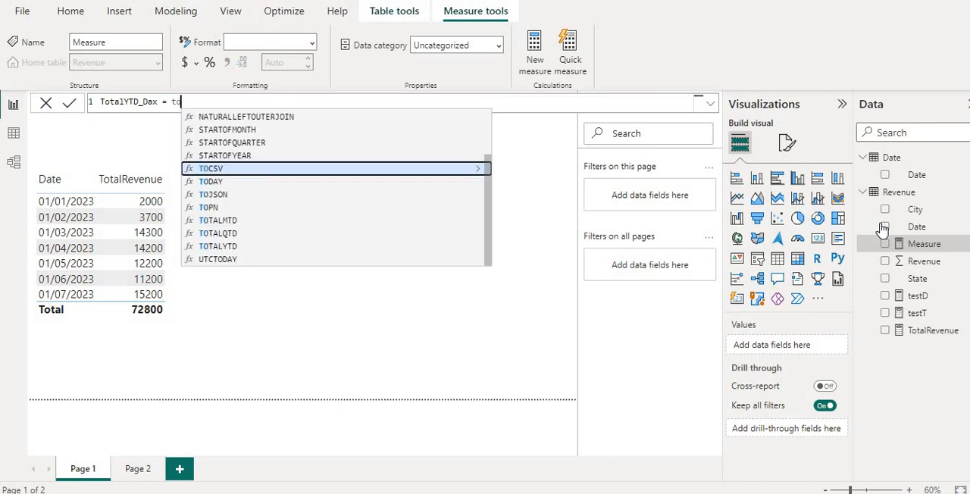
text(tal)
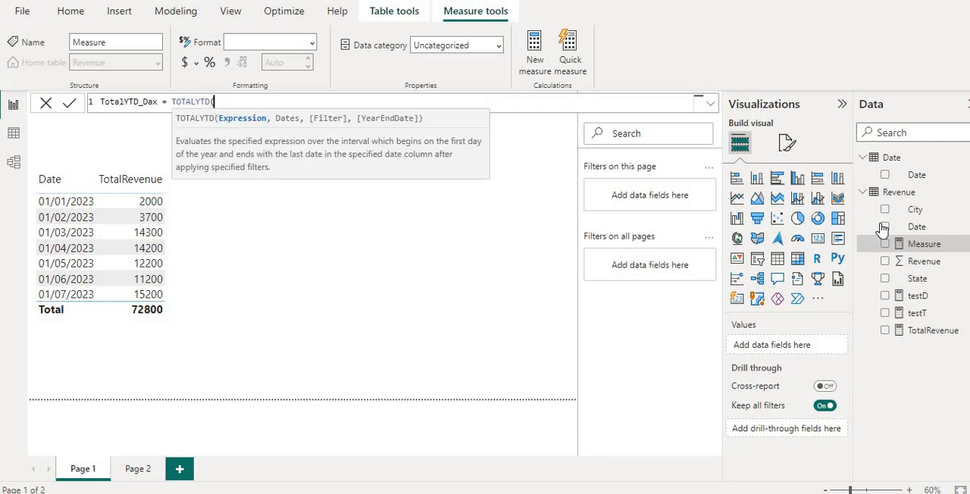
- Fill in the TOTALYTD arguments: [TotalRevenue], 'Date'[Date] and year end "12/31"
text((s)
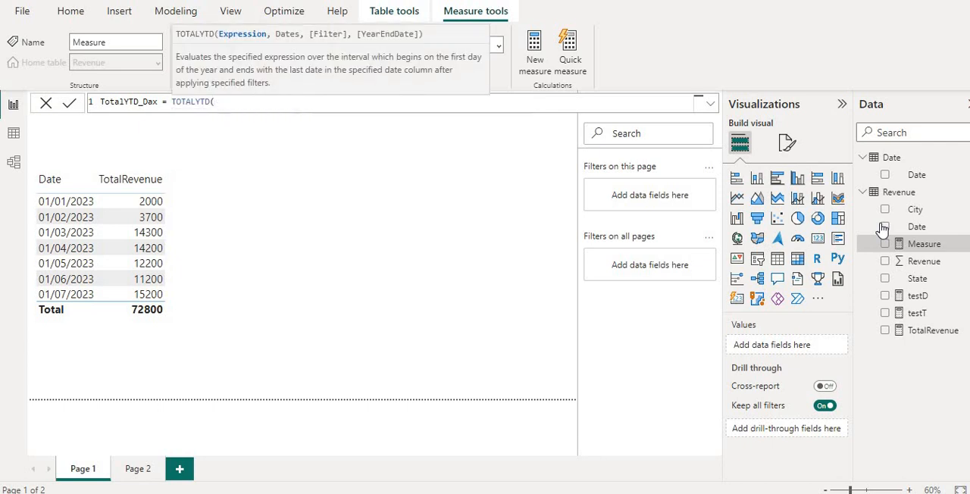
mouse_move(854, 324)
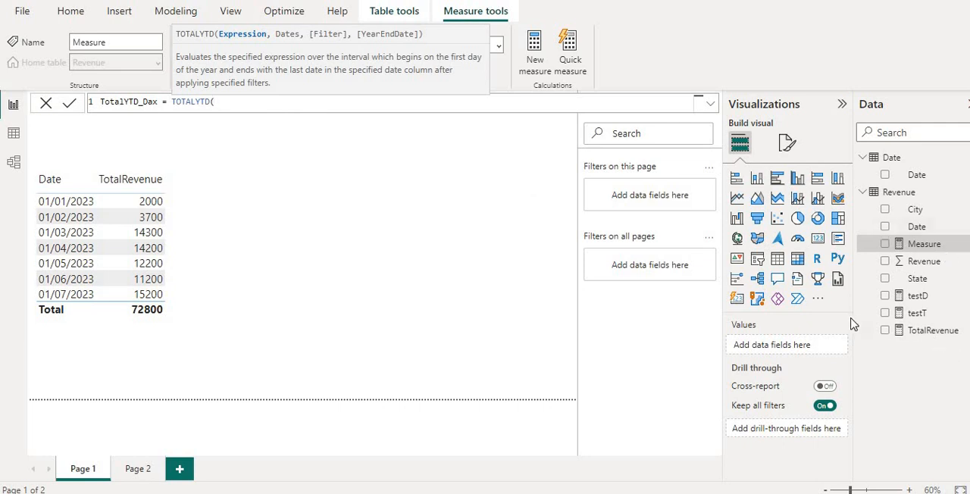
text(to)
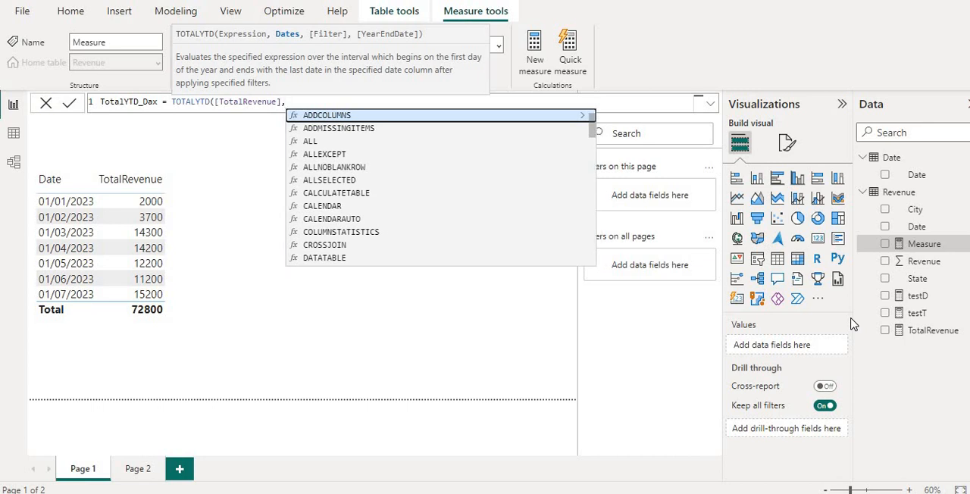
text(,date)
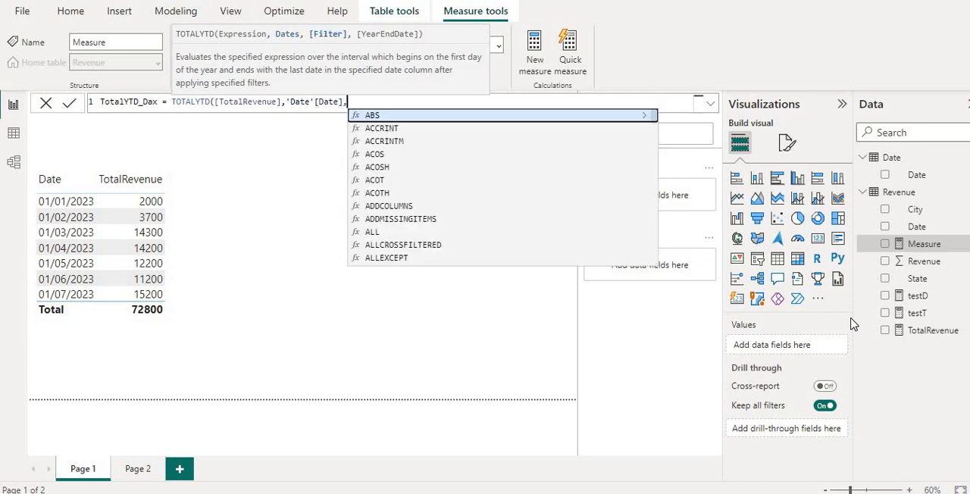
text(')
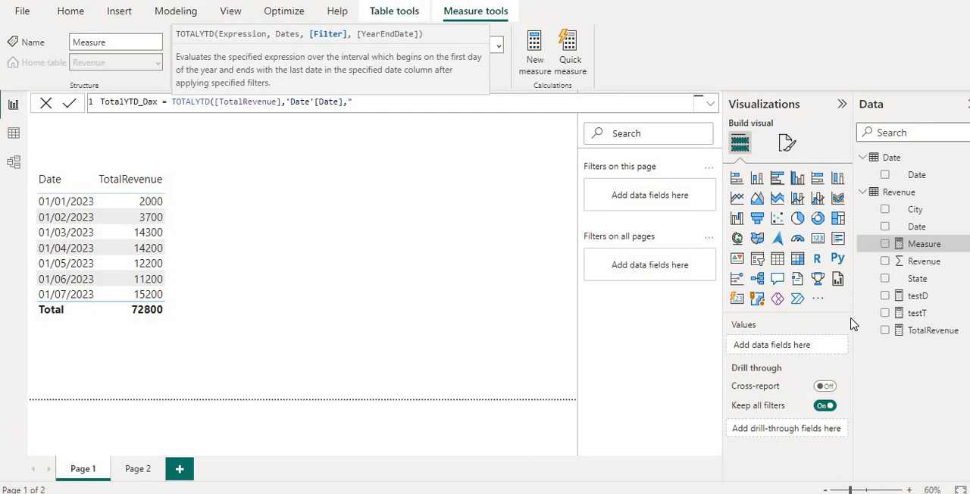
mouse_move(652, 239)
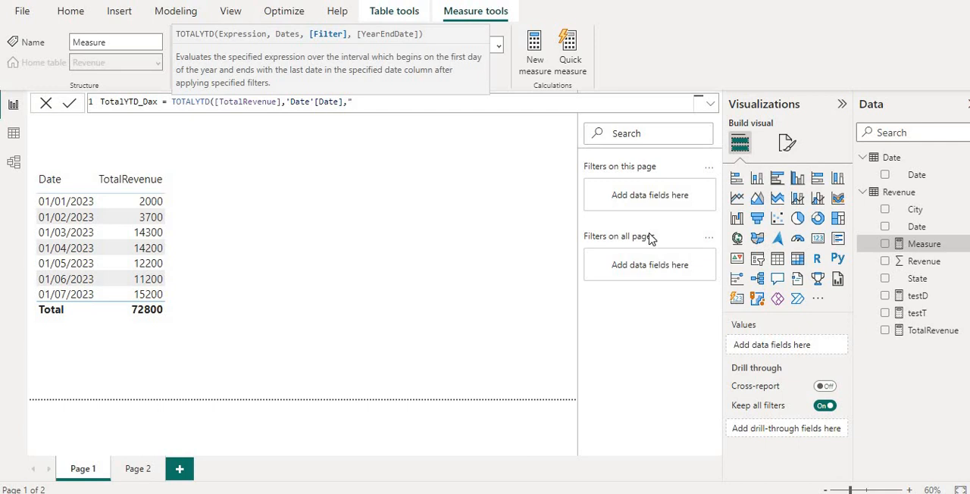
text(12)
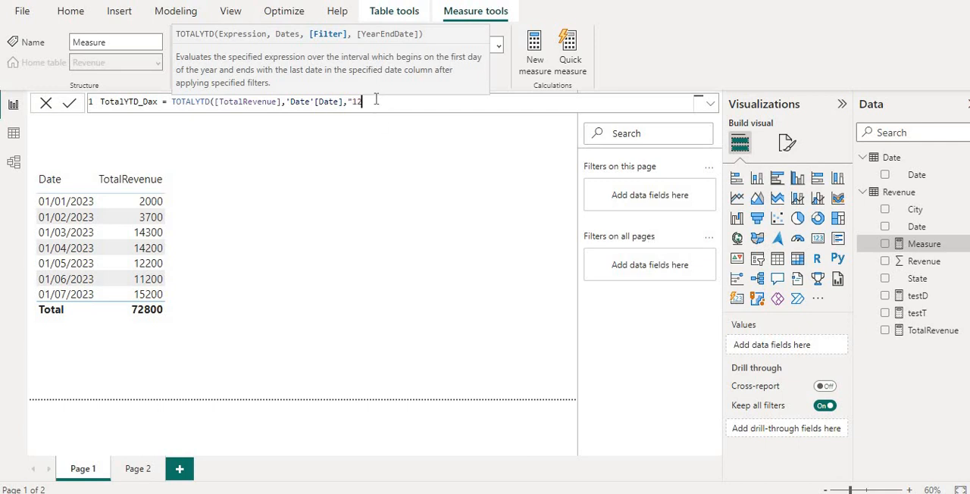
text(/31"))
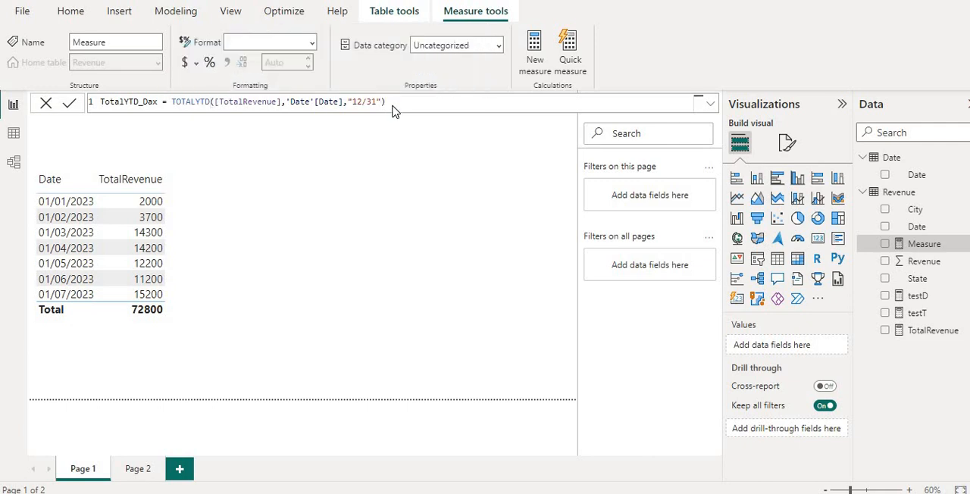
- Commit TotalYTD_Dax and start a new measure named DatesYTD_Dax
click(69, 102)
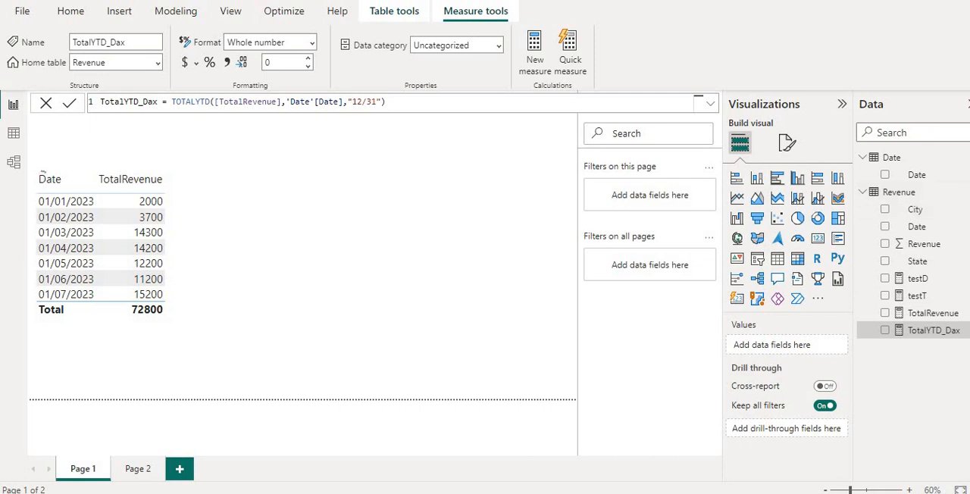
mouse_move(898, 192)
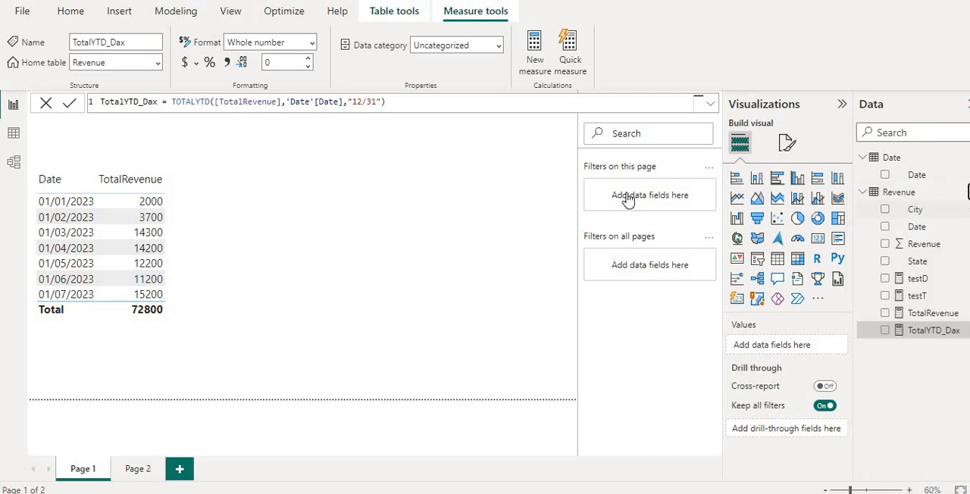
click(534, 53)
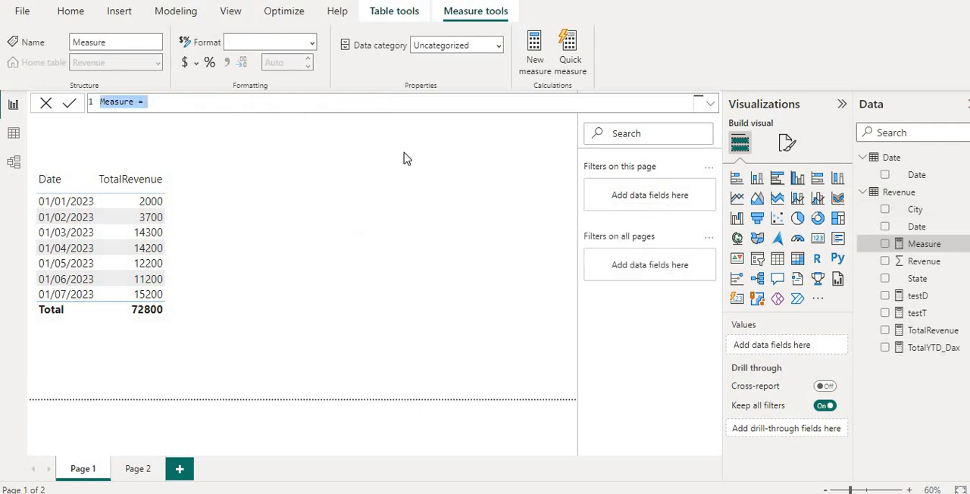
text(DatesY)
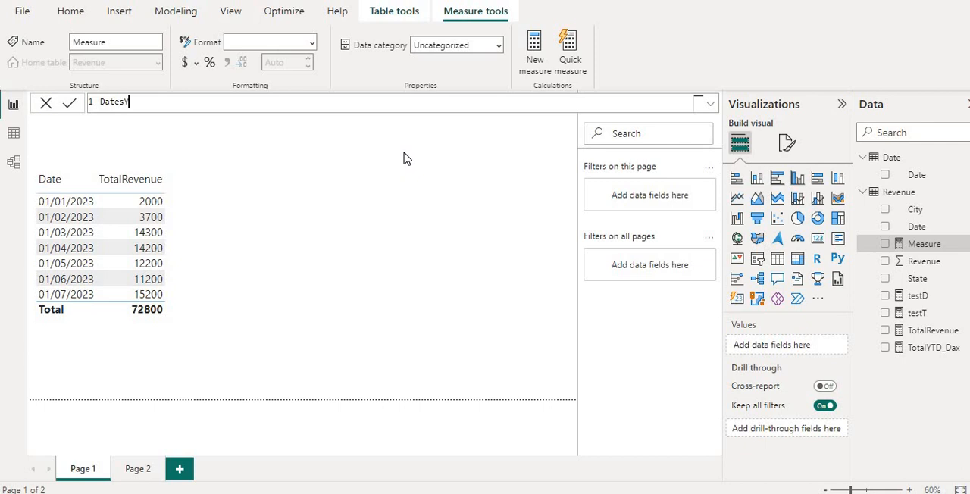
text(TD)
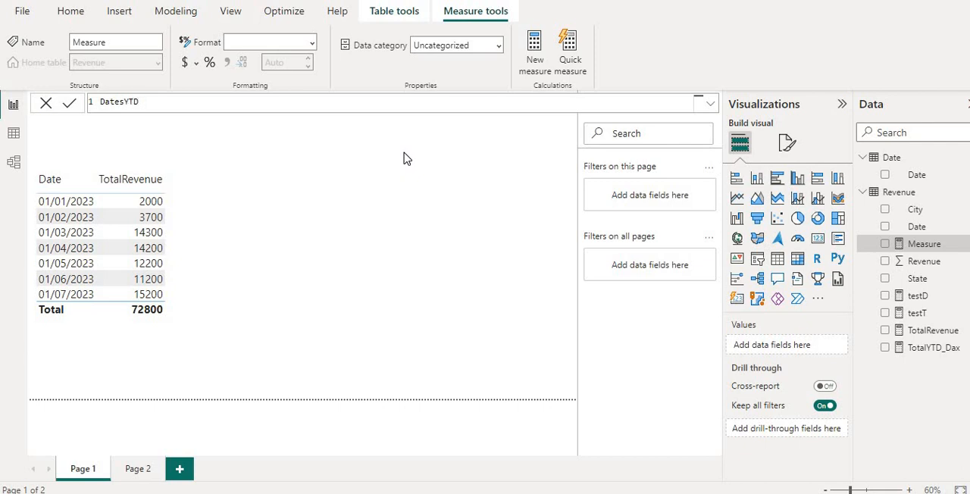
text(_Dax)
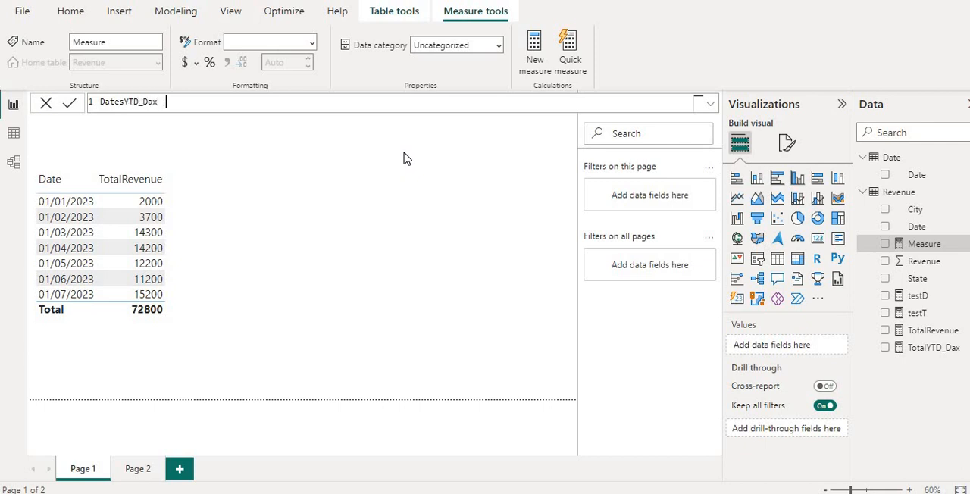
text(=)
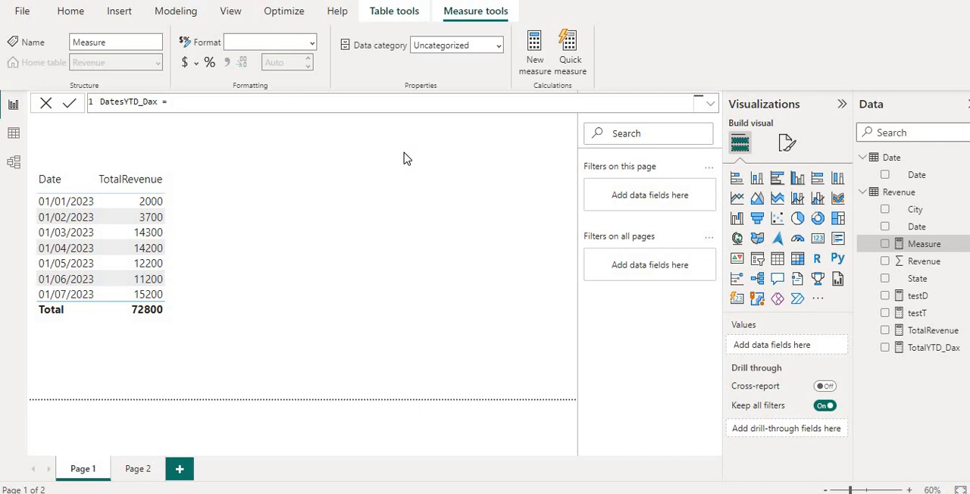
- Define DatesYTD_Dax as CALCULATE([TotalRevenue], DATESYTD('Date'[Date]))
text(CALCULATE()
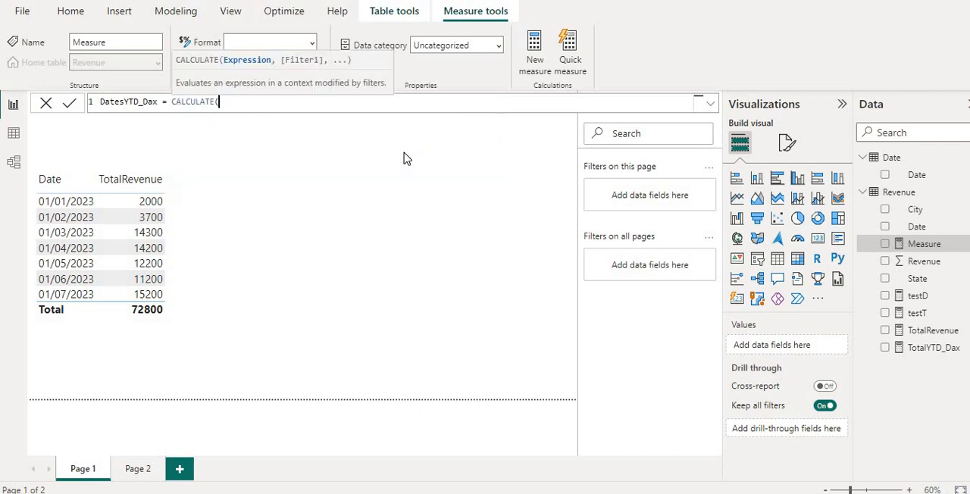
text(s)
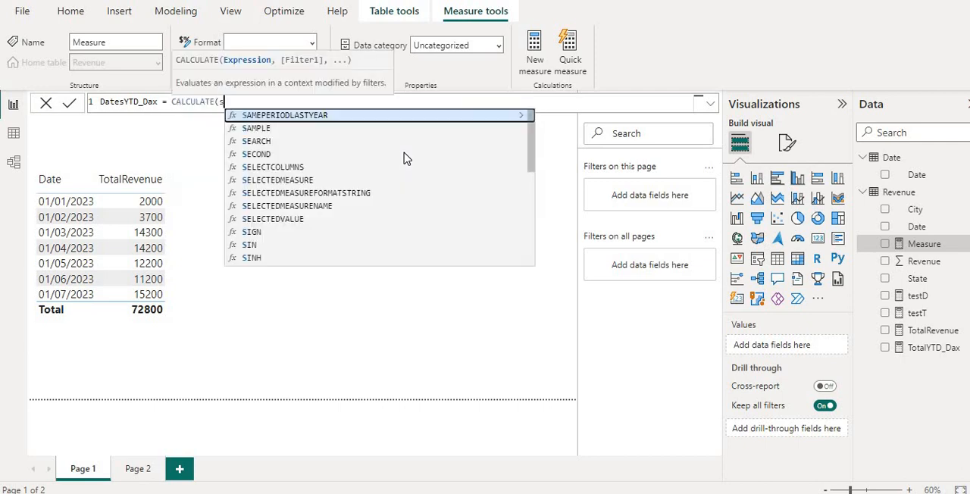
text(t)
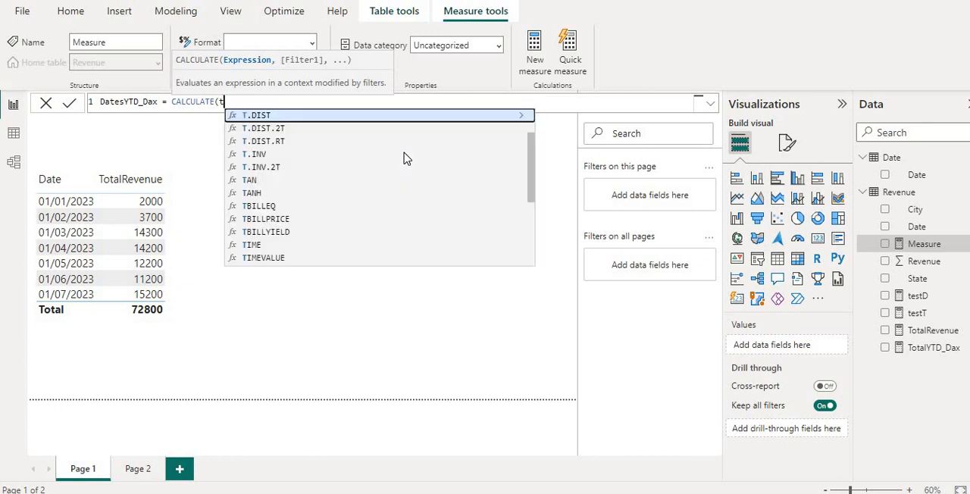
text([TotalRevenue])
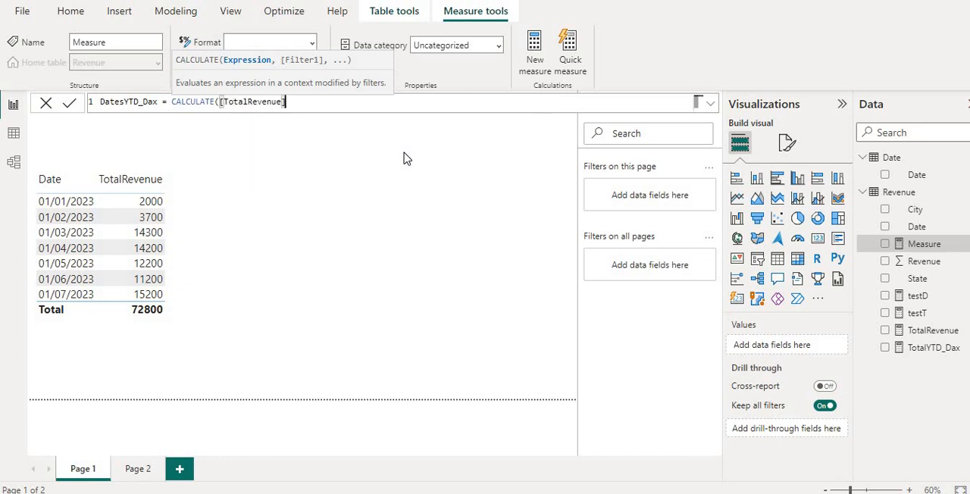
text(, date)
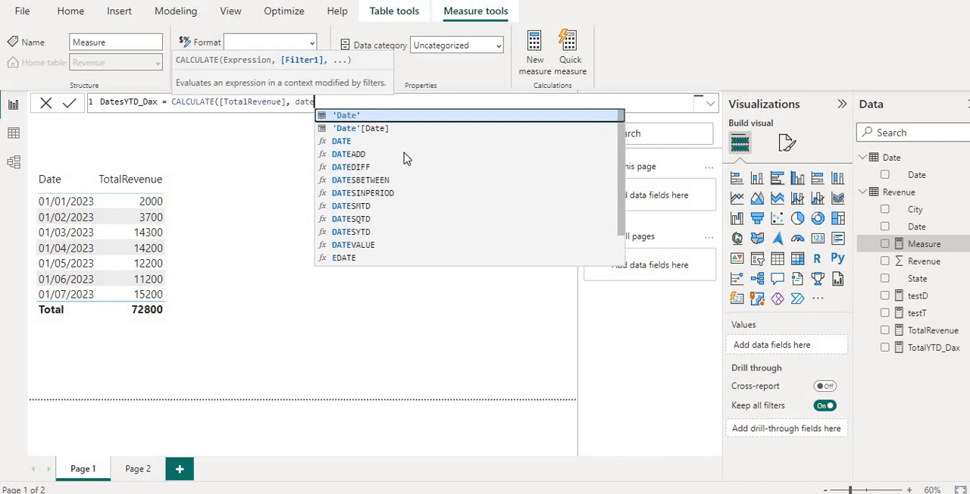
click(360, 127)
text(')
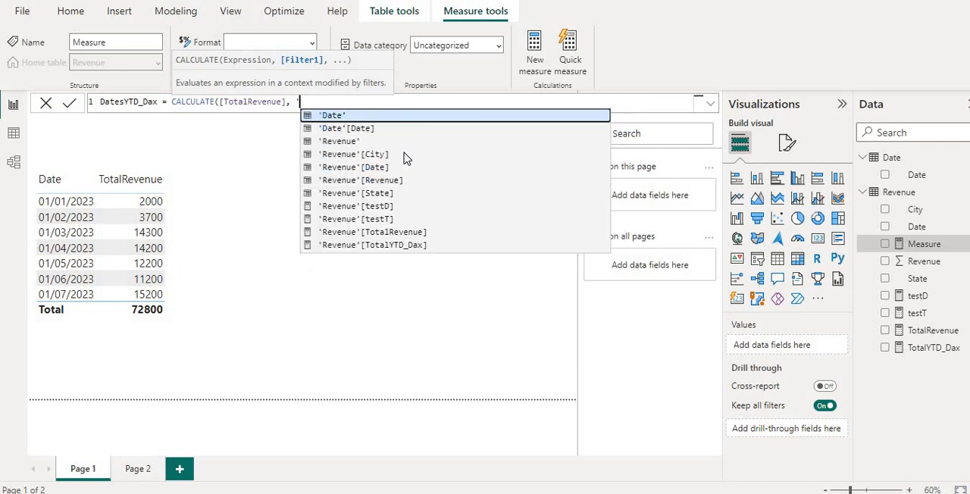
text(dates)
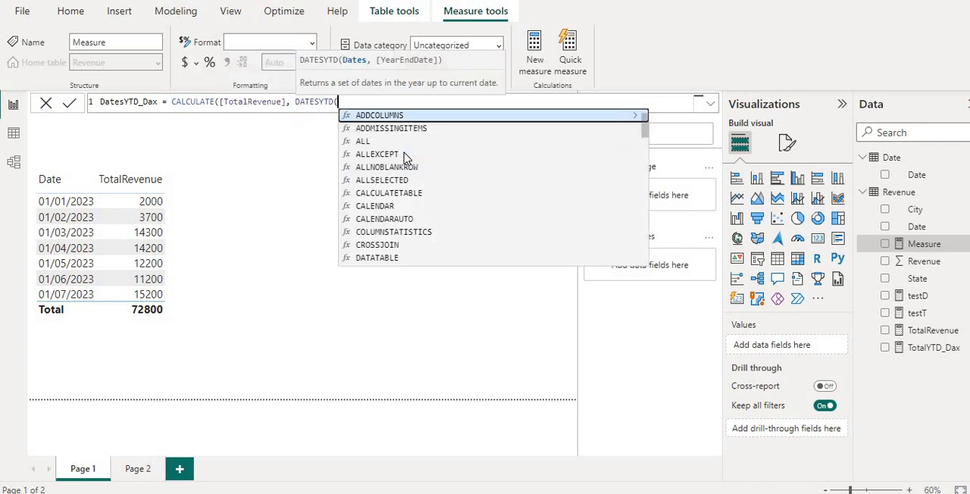
text(date)
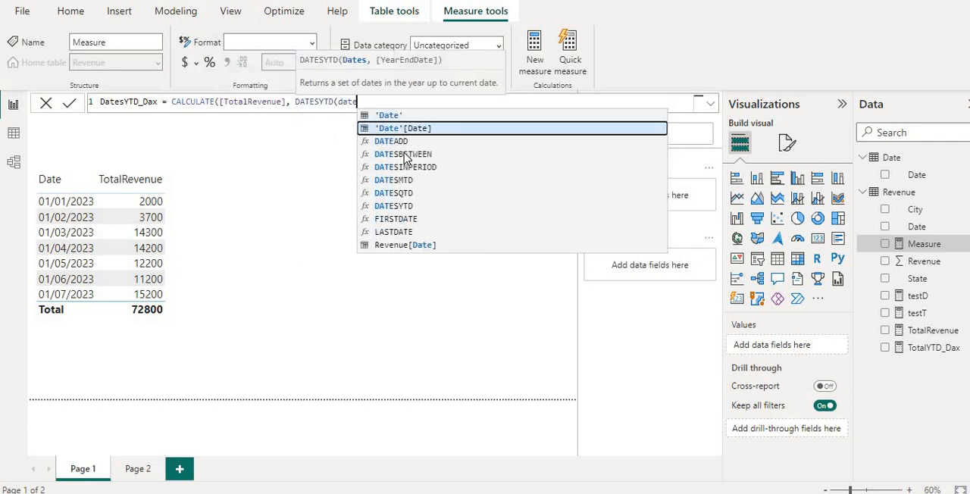
click(403, 127)
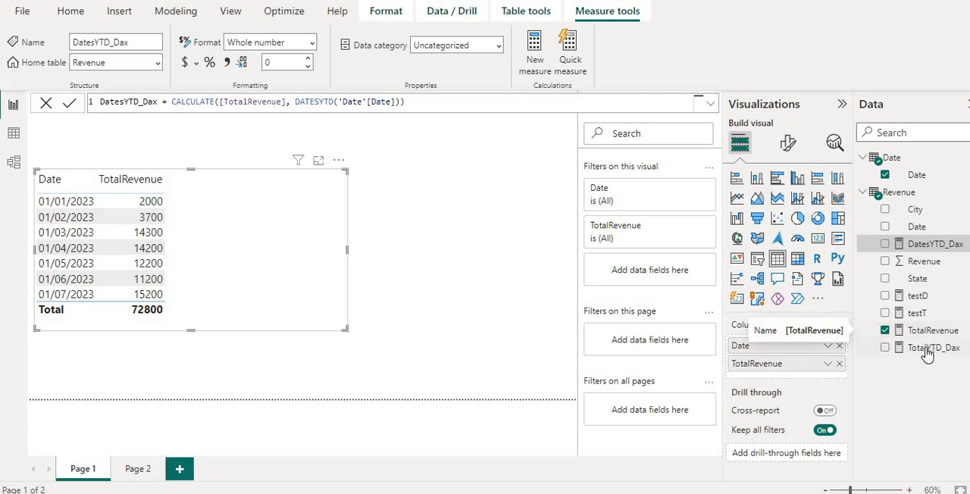
mouse_move(304, 235)
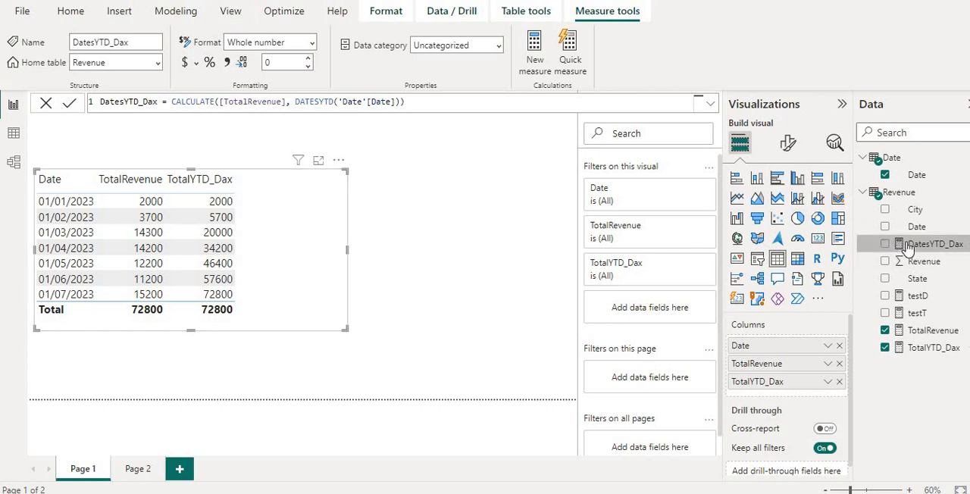
- Add DatesYTD_Dax to the table visual and open the DATESYTD documentation
click(885, 243)
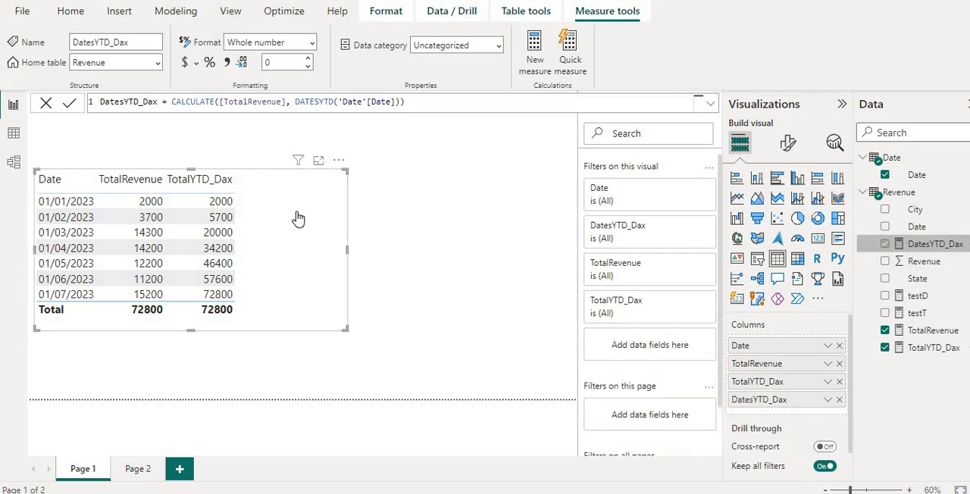
click(885, 243)
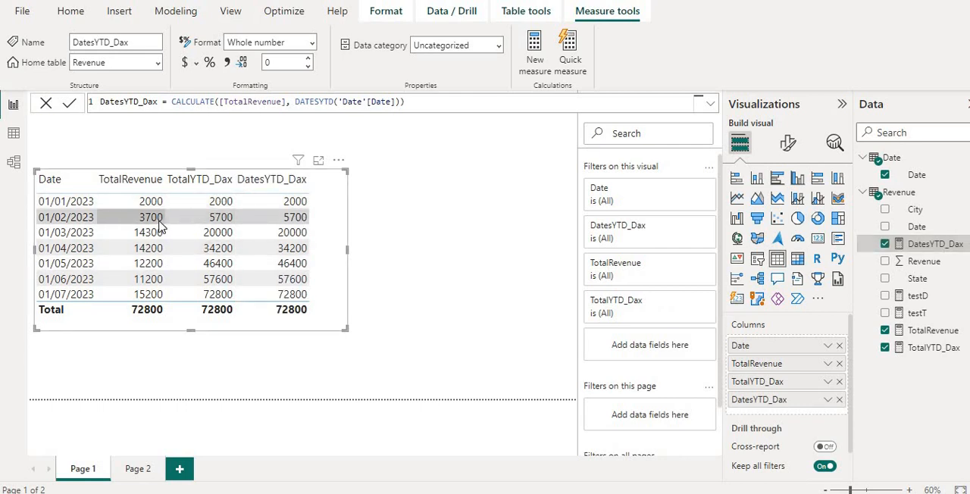
mouse_move(148, 201)
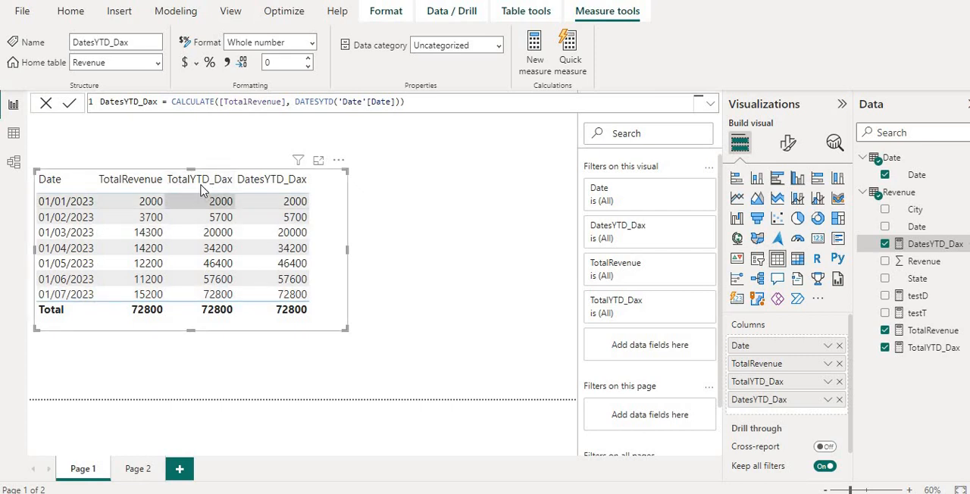
mouse_move(221, 217)
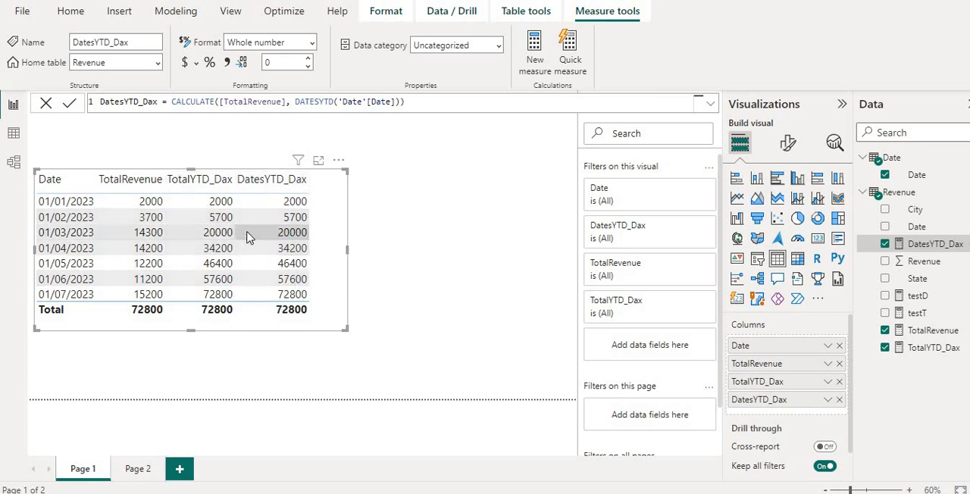
mouse_move(221, 209)
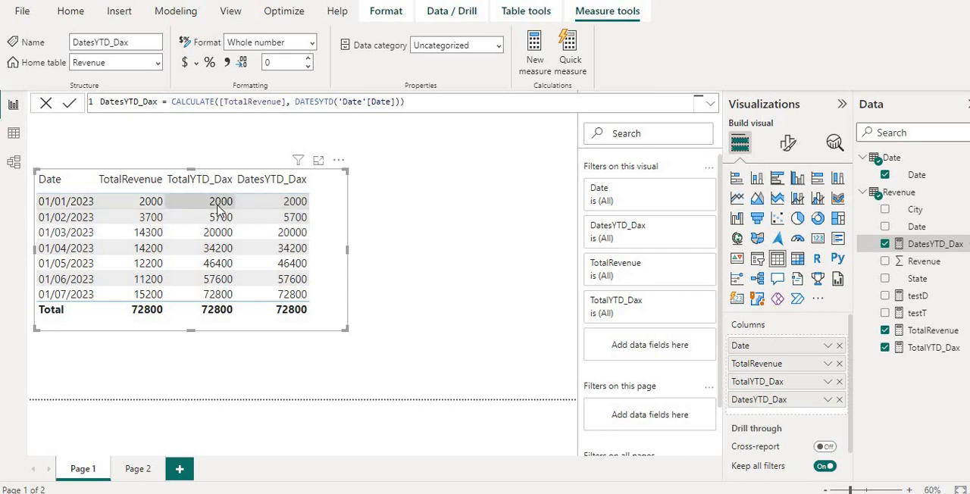
mouse_move(262, 212)
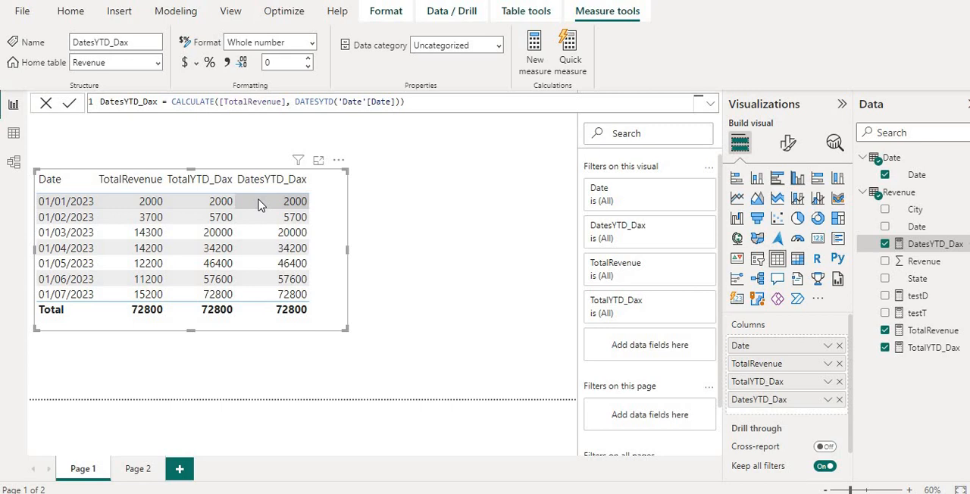
mouse_move(238, 189)
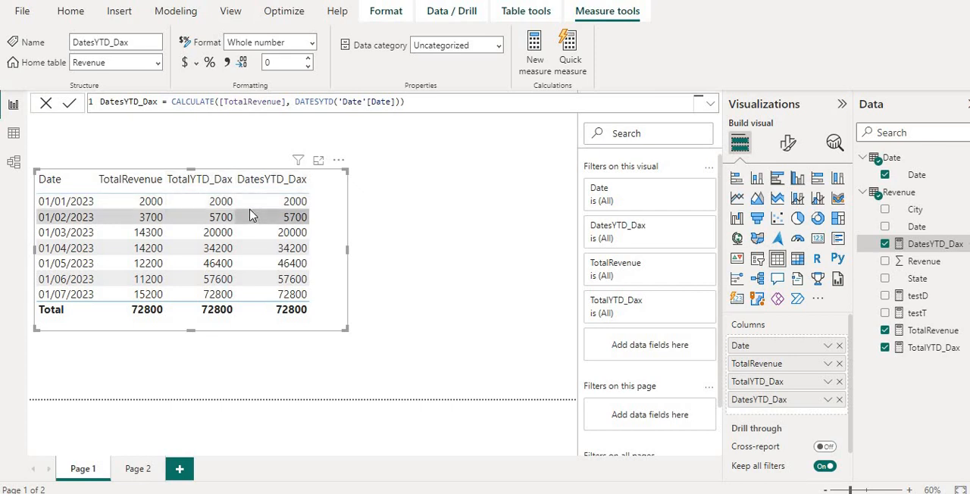
mouse_move(247, 209)
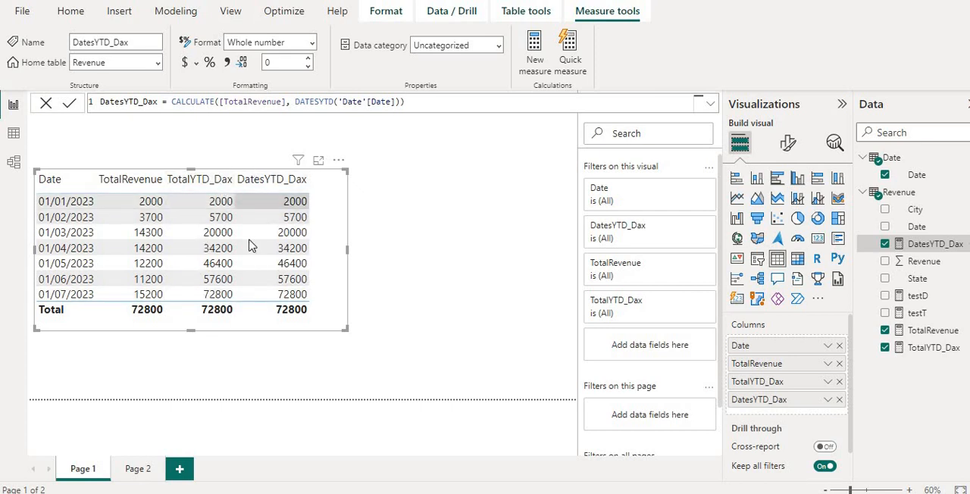
mouse_move(220, 196)
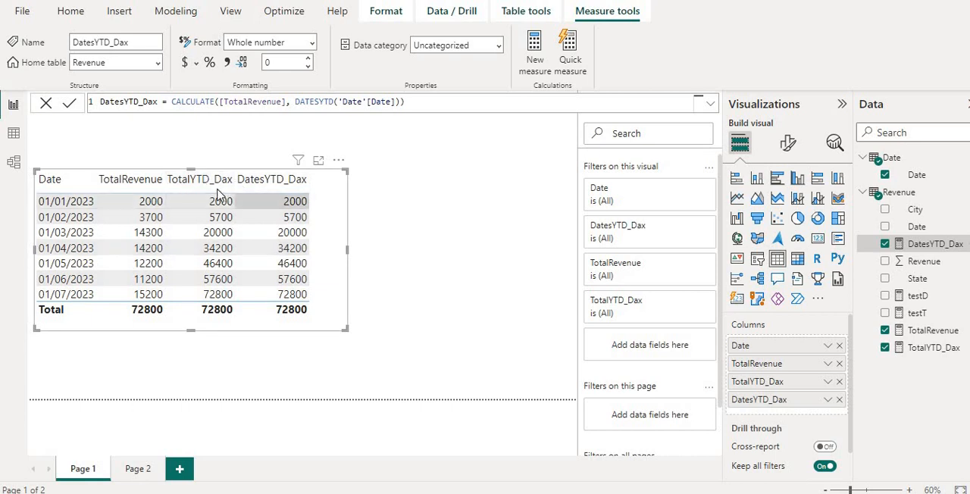
click(199, 179)
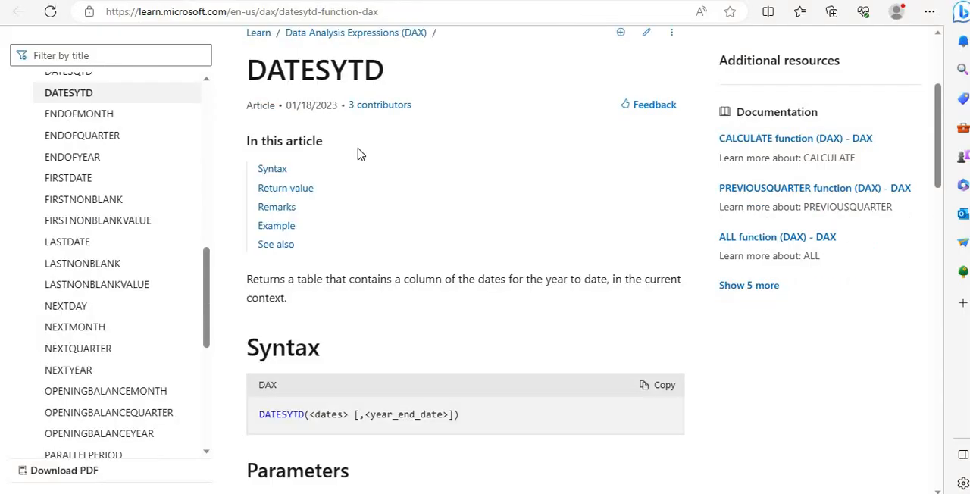
- Scroll through the TOTALYTD and DATESYTD pages to their Syntax and Parameters sections
scroll(down, 3)
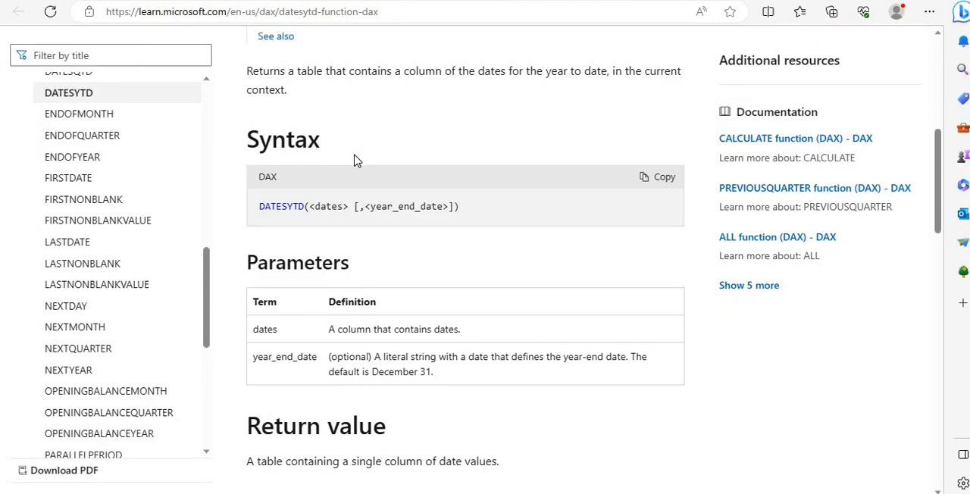
scroll(up, 3)
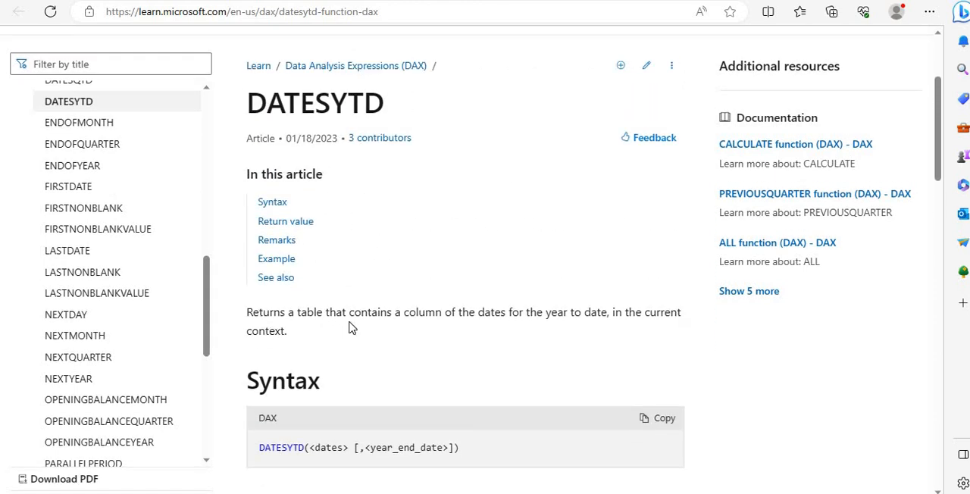
mouse_move(529, 312)
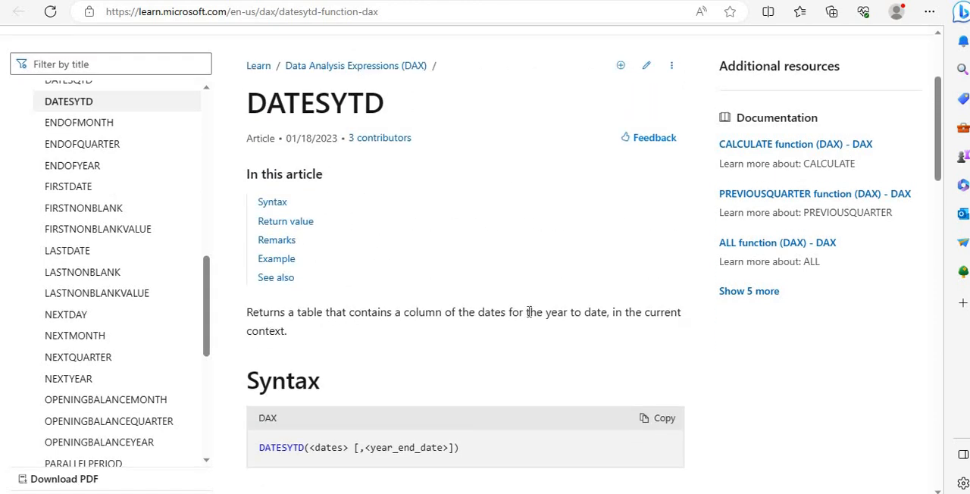
mouse_move(374, 319)
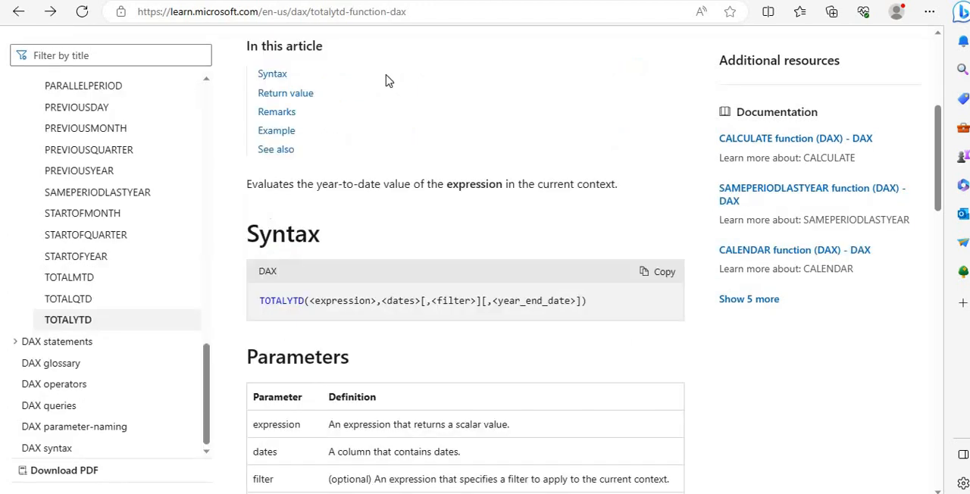
scroll(up, 3)
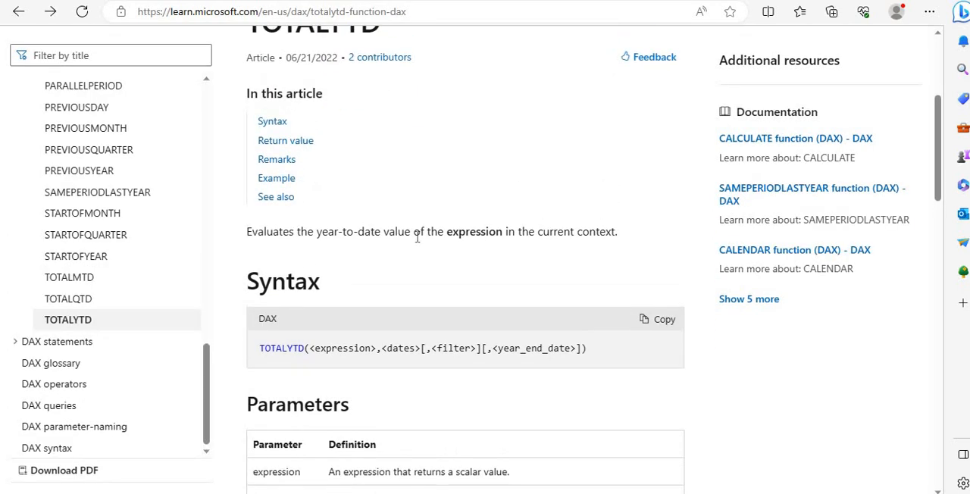
mouse_move(610, 235)
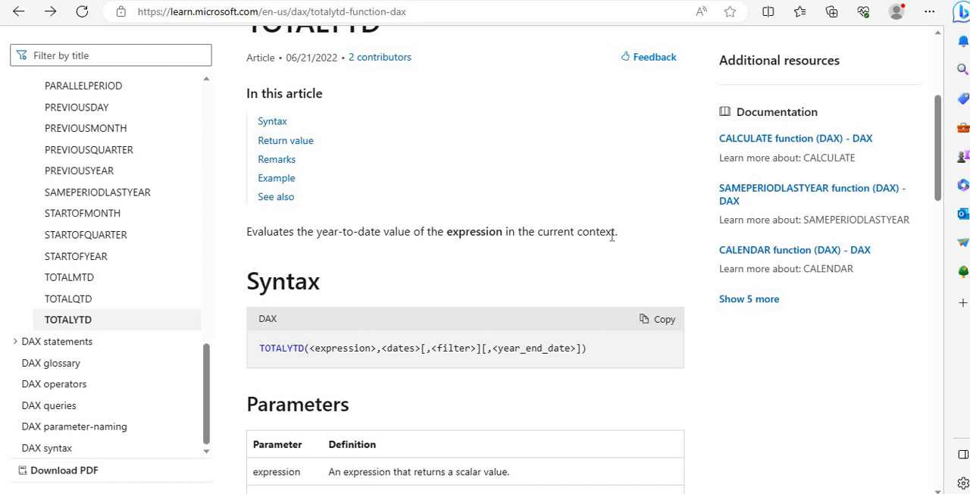
mouse_move(298, 378)
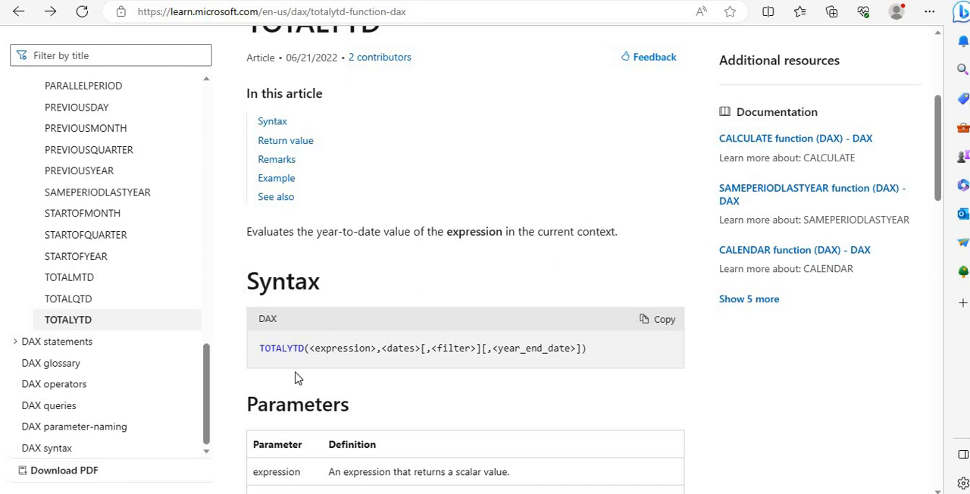
scroll(down, 3)
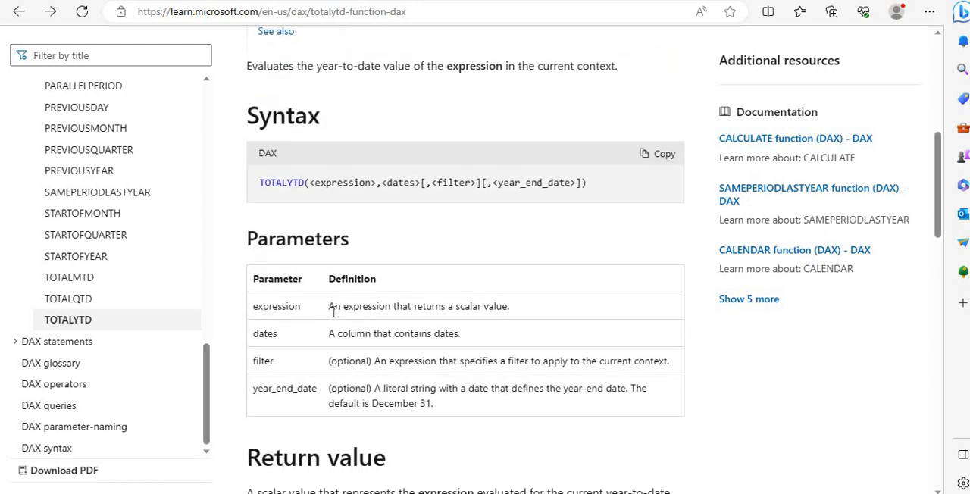
mouse_move(563, 32)
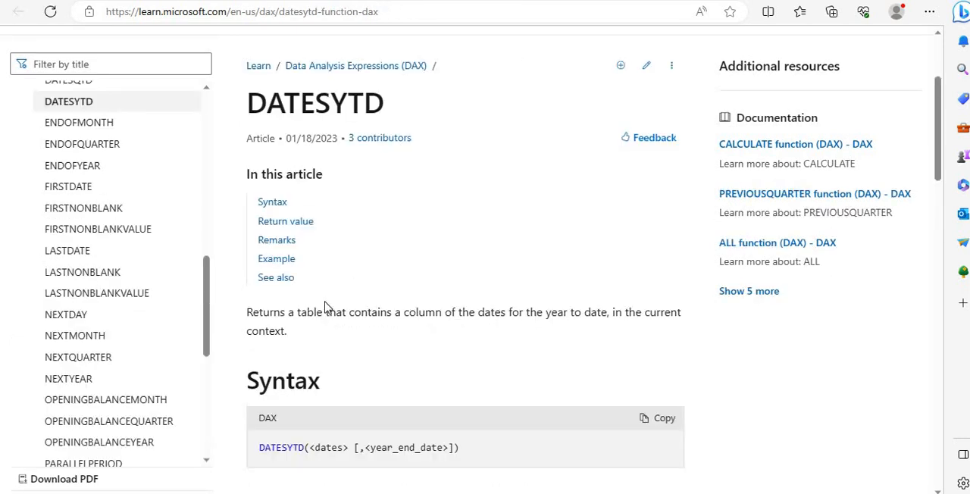
scroll(down, 3)
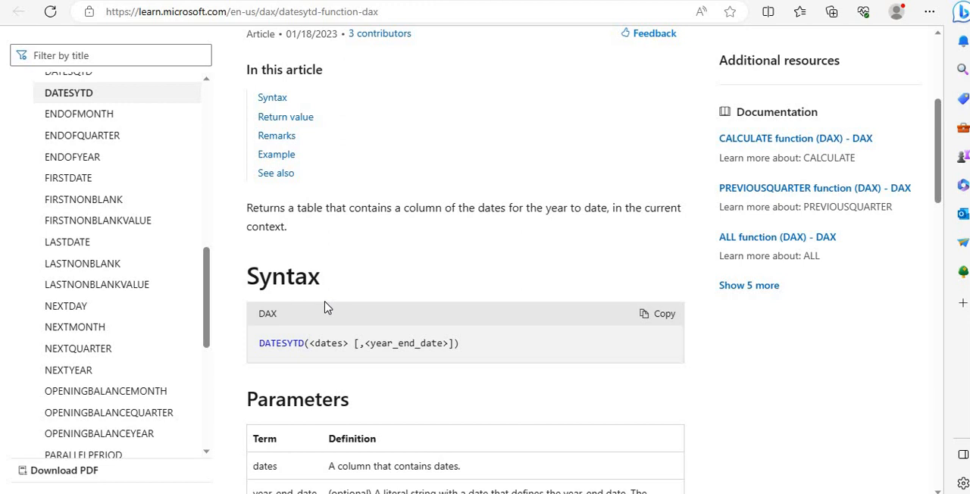
scroll(down, 3)
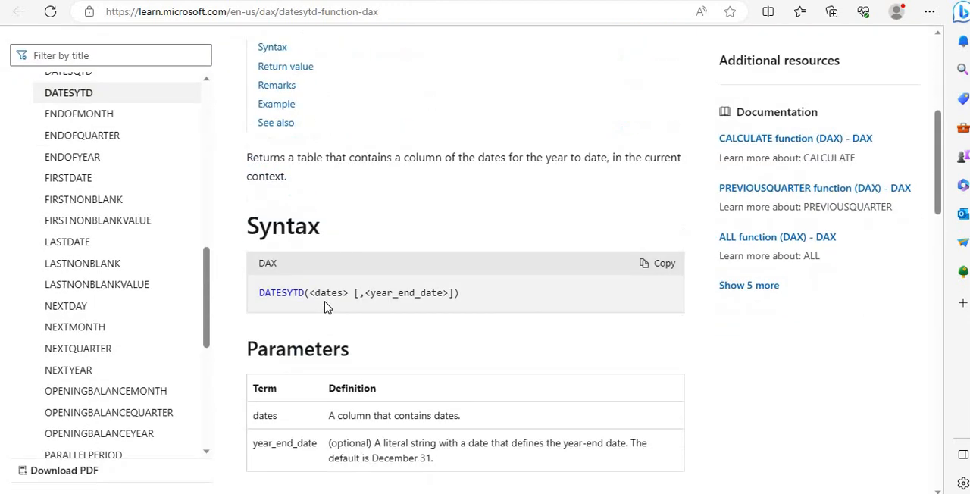
scroll(down, 3)
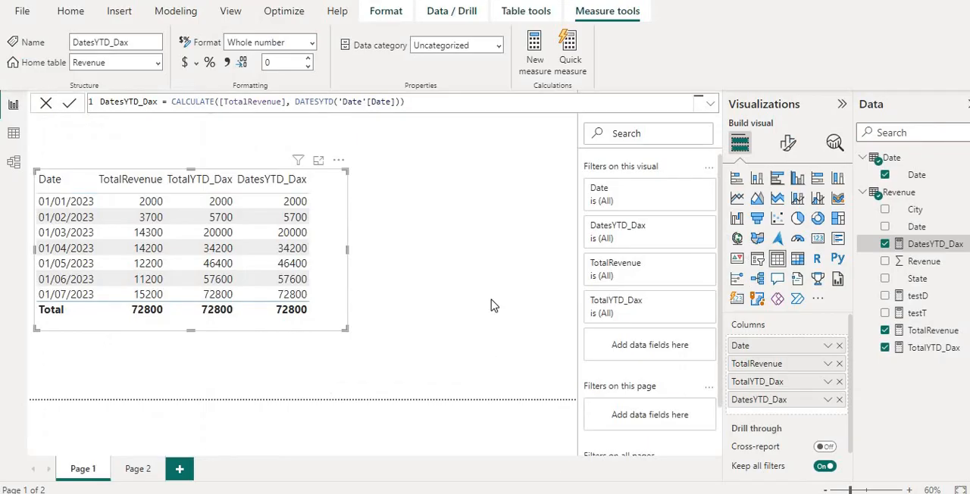
mouse_move(760, 244)
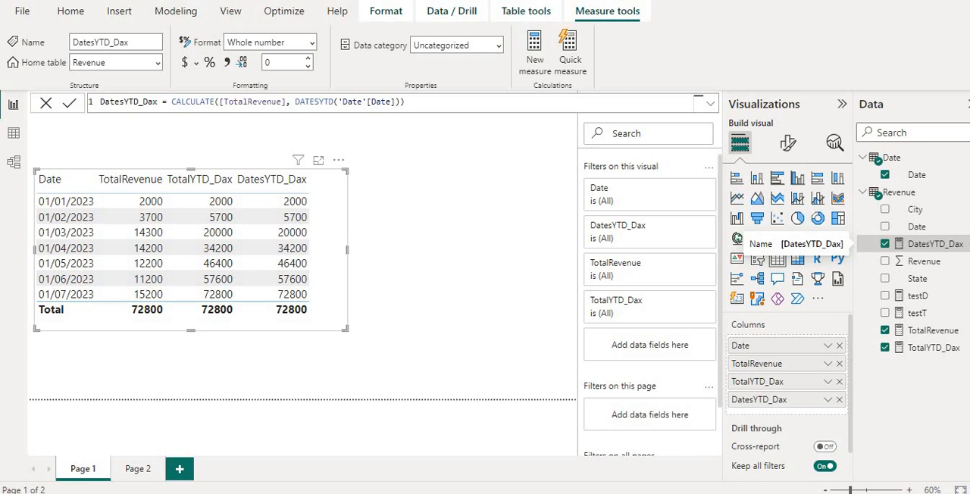
mouse_move(928, 356)
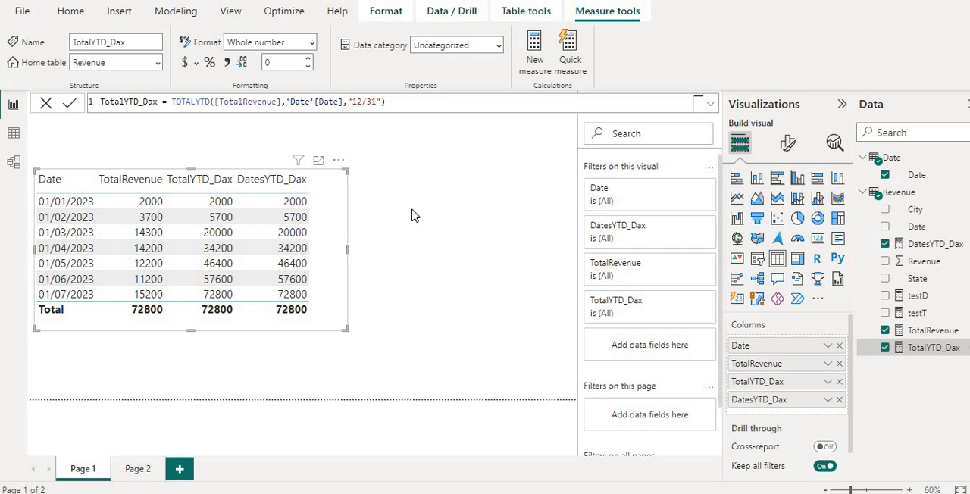
mouse_move(429, 59)
text(,)
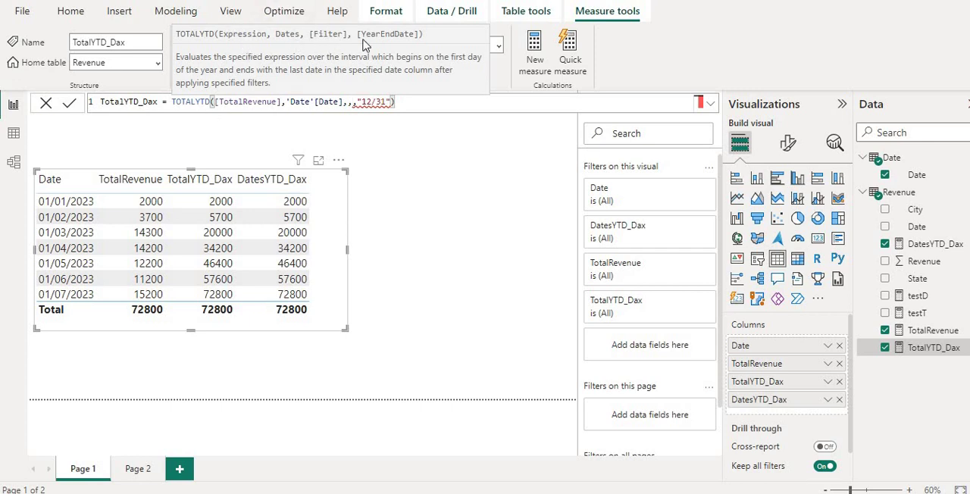
mouse_move(342, 45)
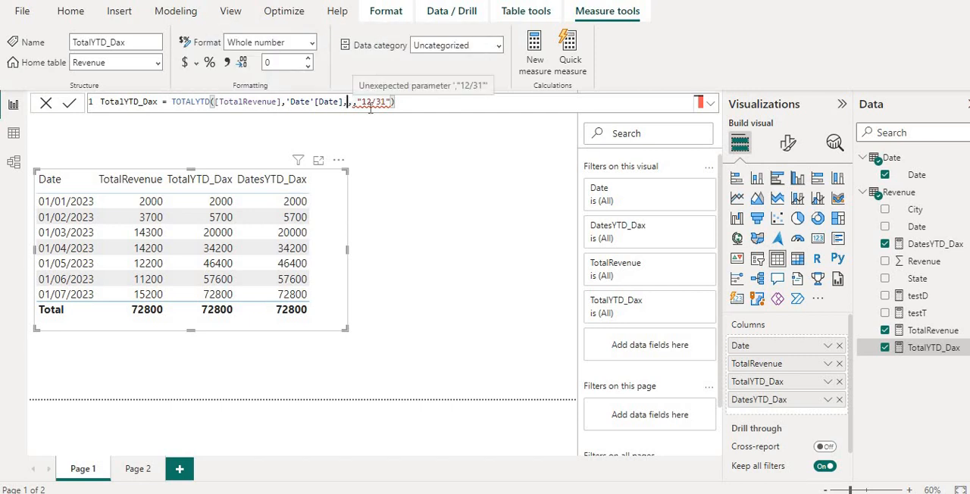
- Add Revenue[State]="MH" as the TOTALYTD filter, so TotalYTD_Dax ends at 17000
text(Reve)
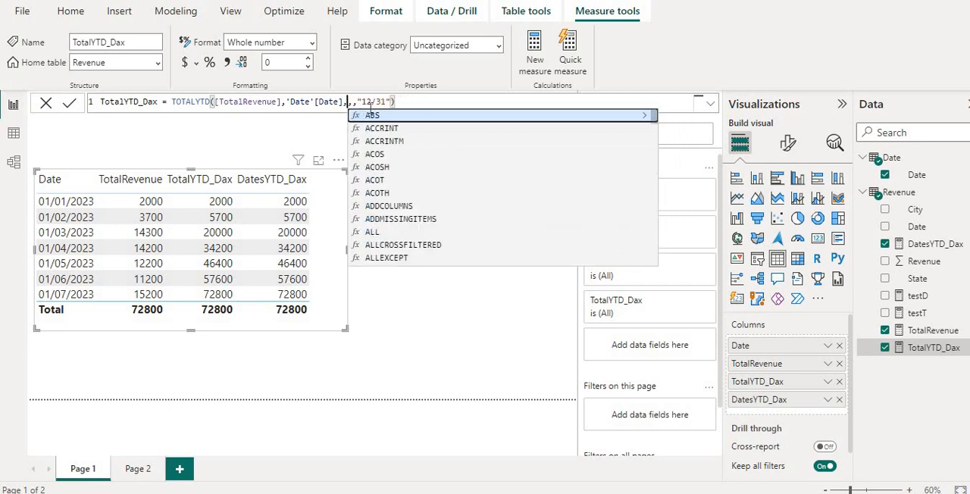
text(Reve)
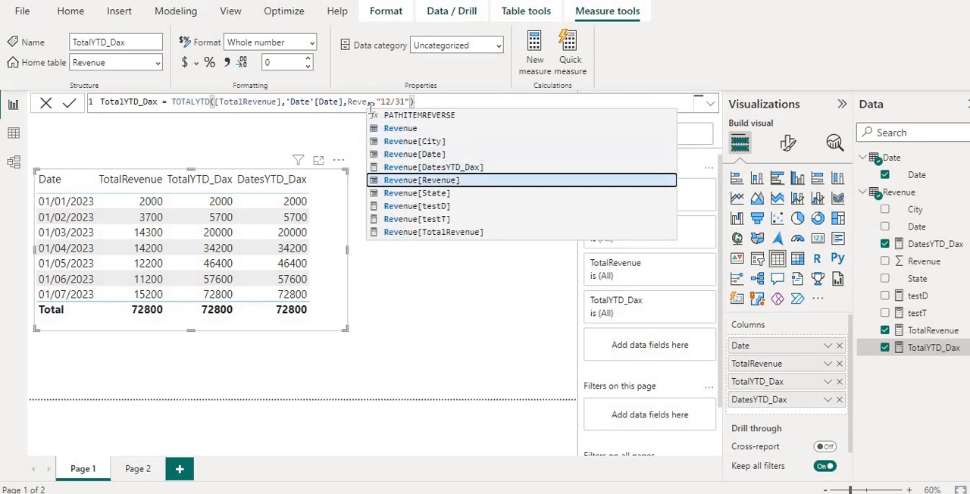
click(416, 193)
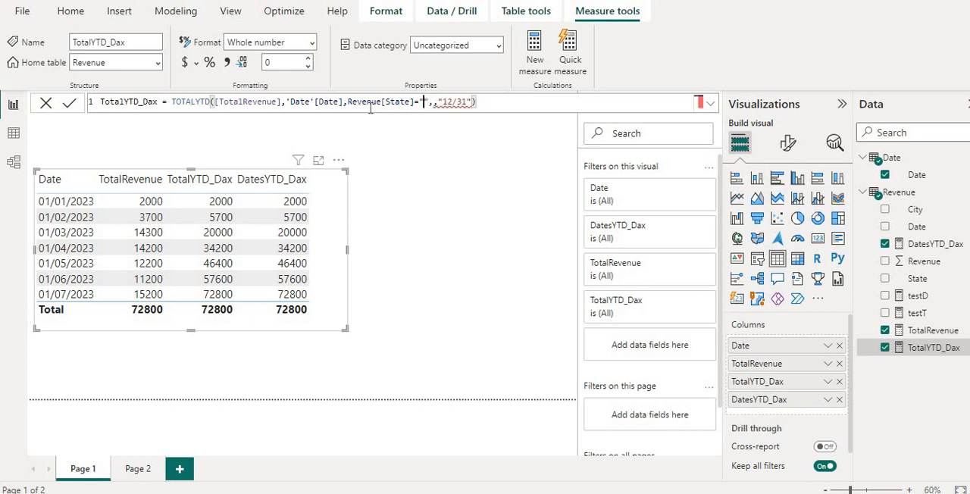
text(m)
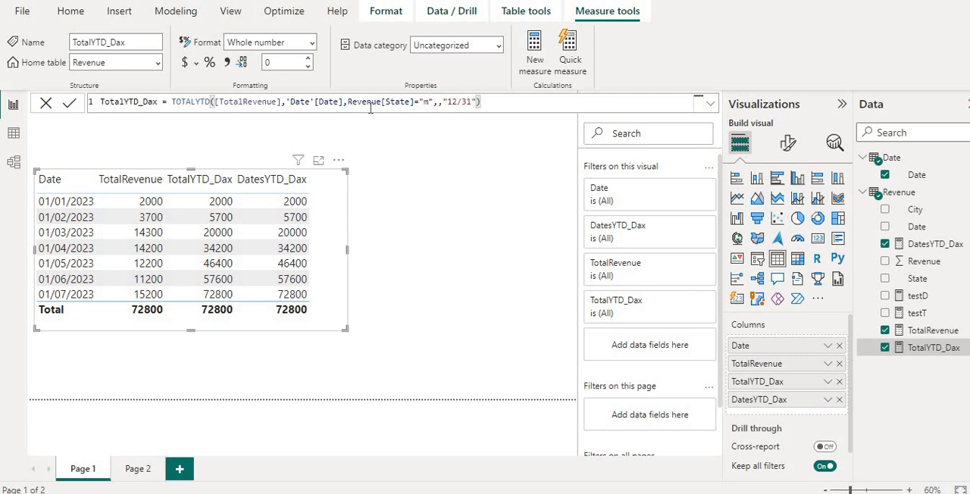
text(H)
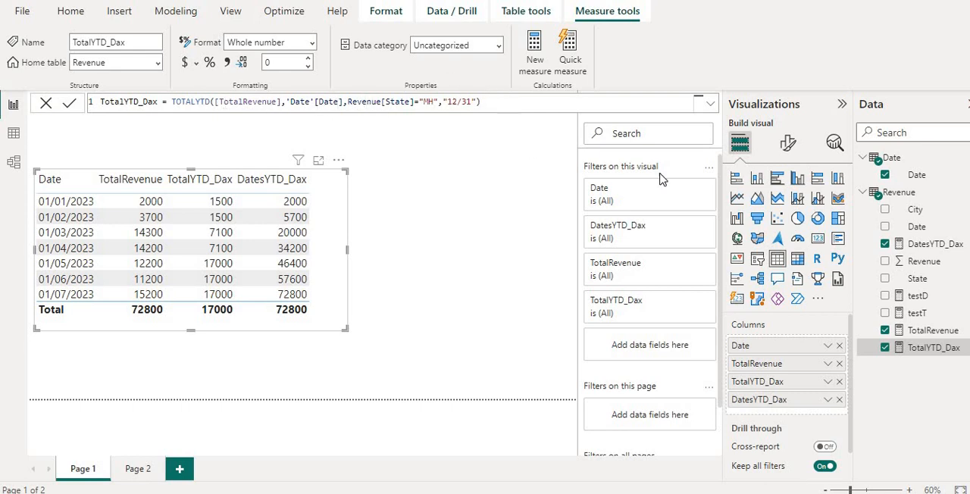
mouse_move(942, 254)
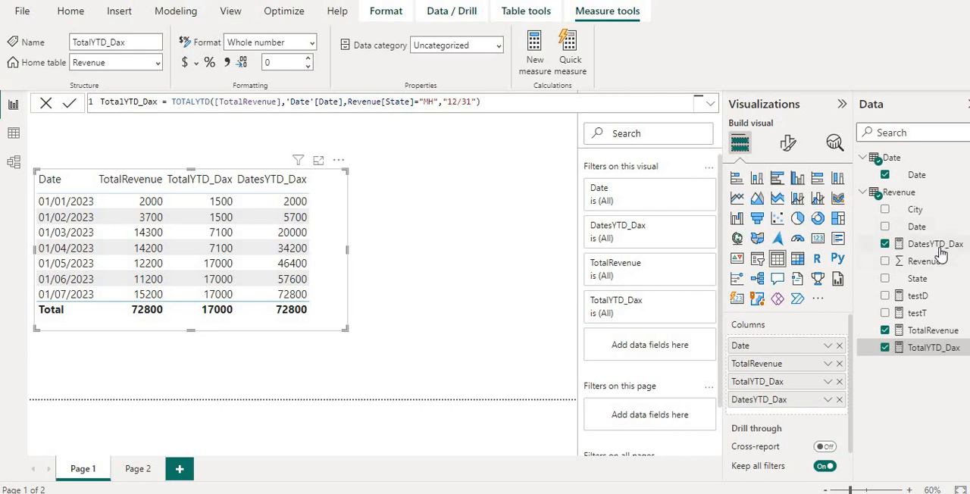
- Append Revenue[State]="MH" and Revenue[City]="Pune" filters to the DatesYTD_Dax formula
click(932, 243)
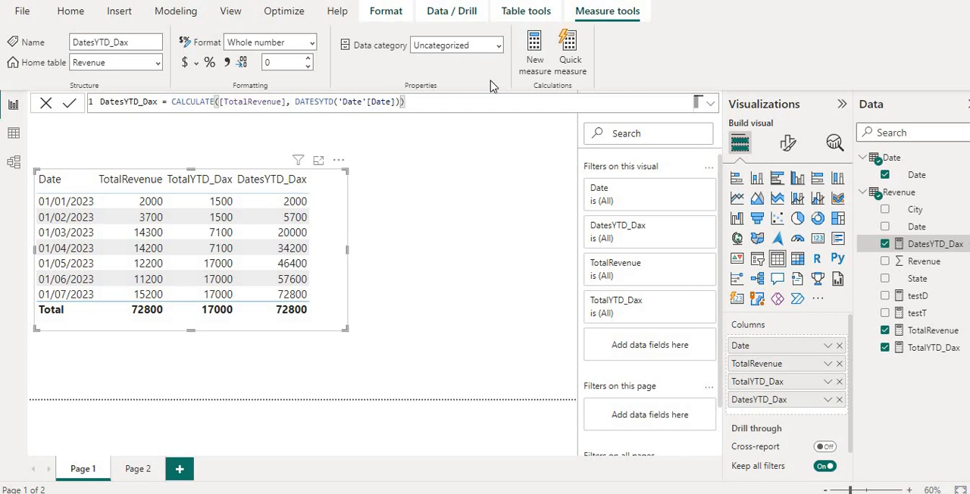
text(,)
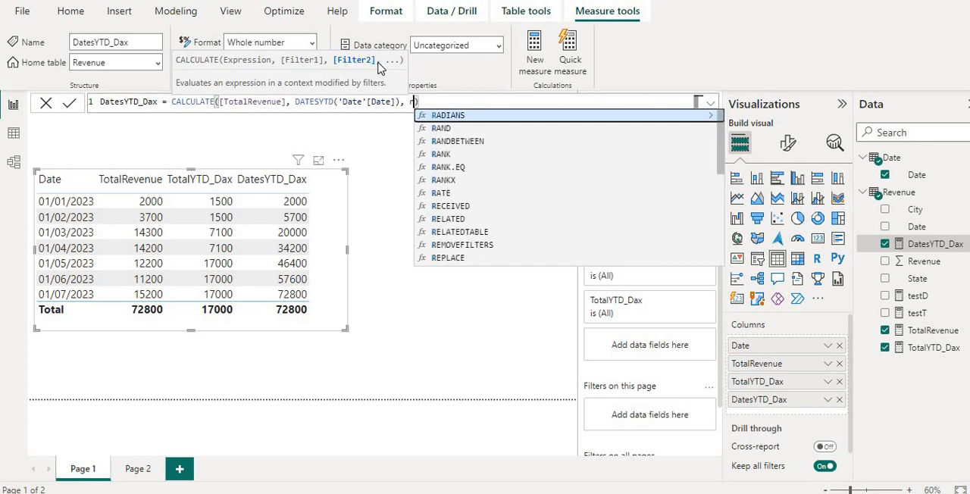
text(reve)
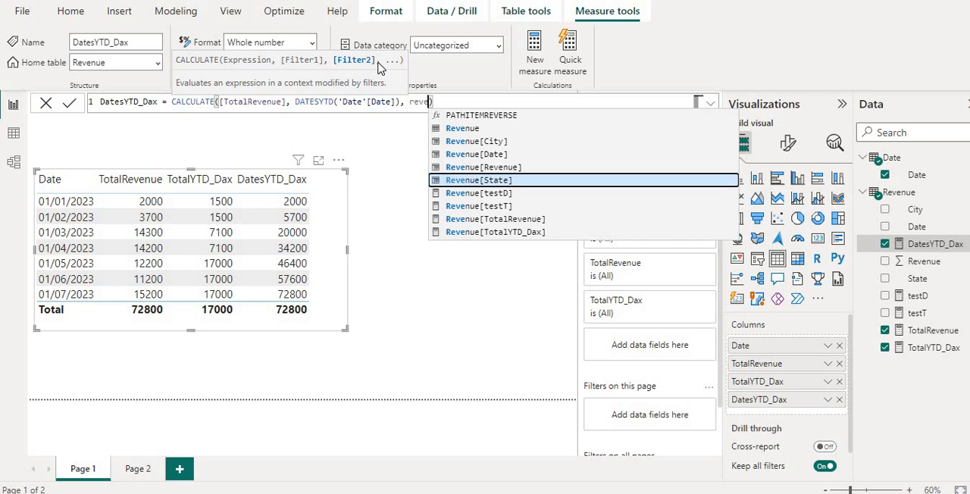
click(478, 179)
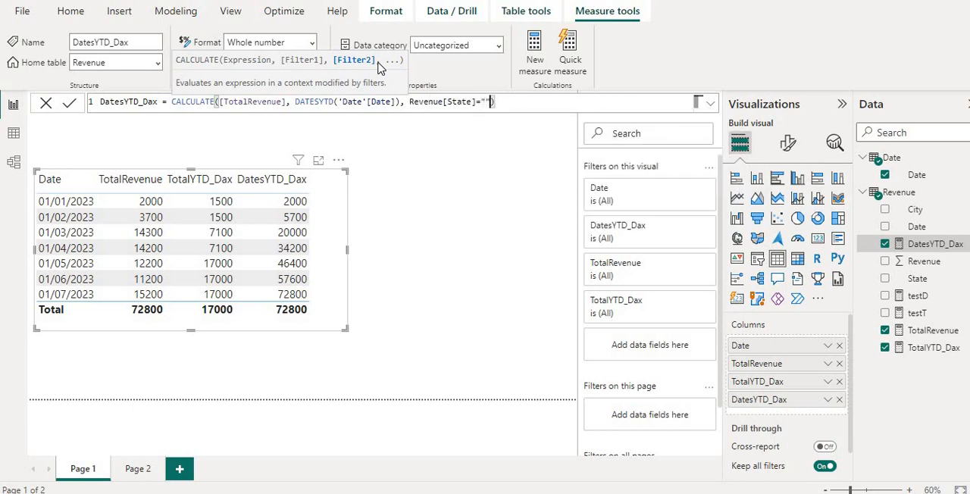
text(mh)
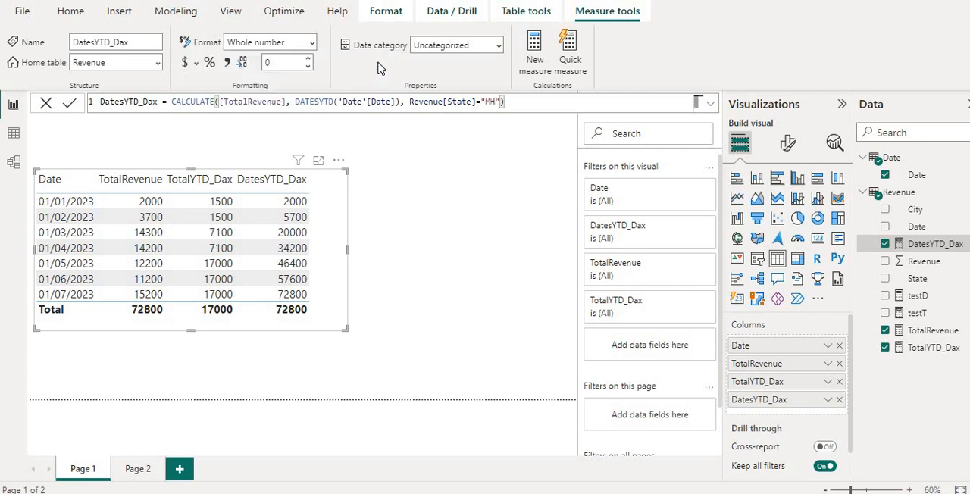
text(Revenue[City]=)
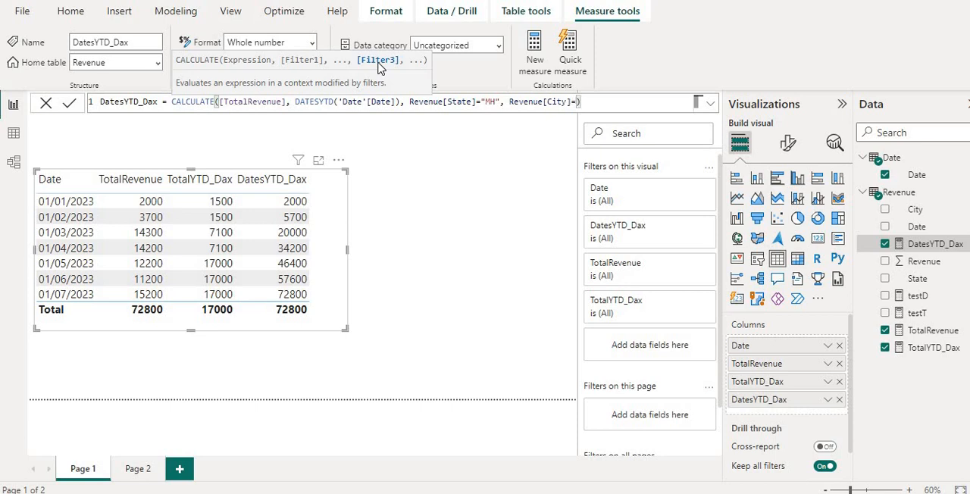
text(Pune")
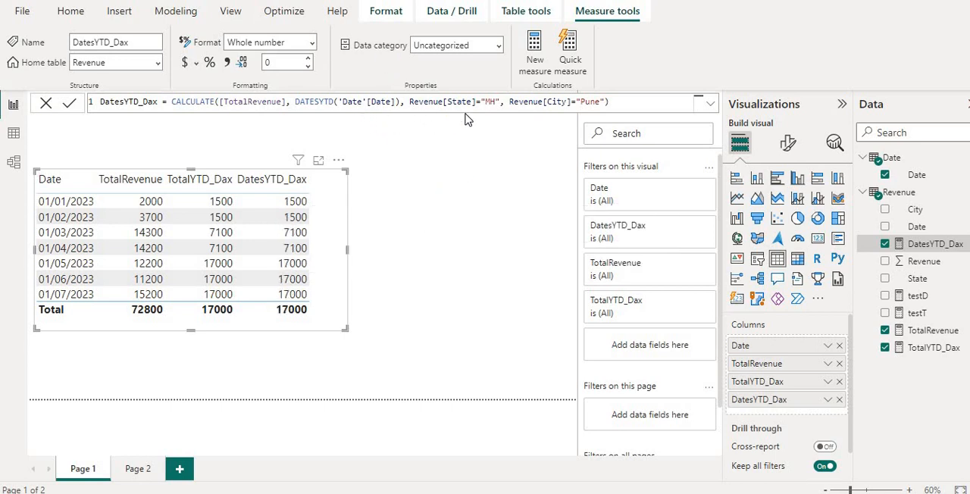
mouse_move(324, 135)
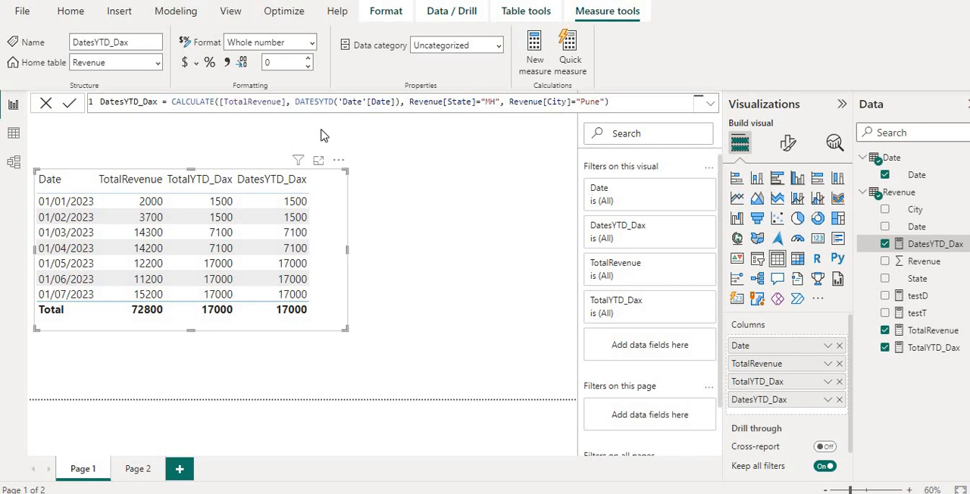
mouse_move(336, 152)
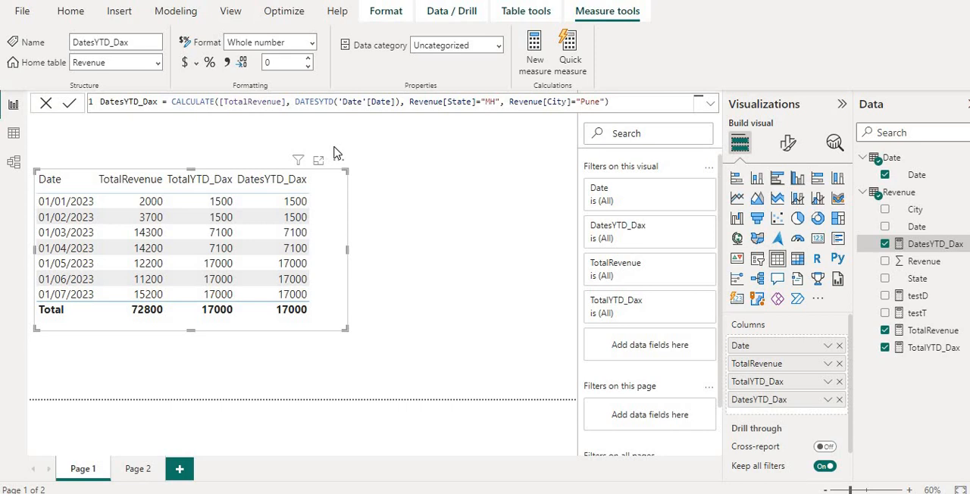
mouse_move(335, 126)
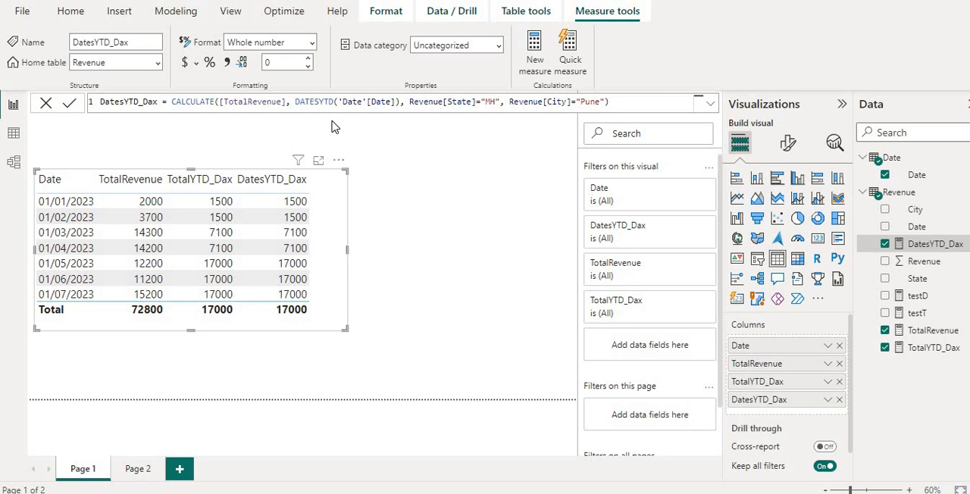
mouse_move(191, 97)
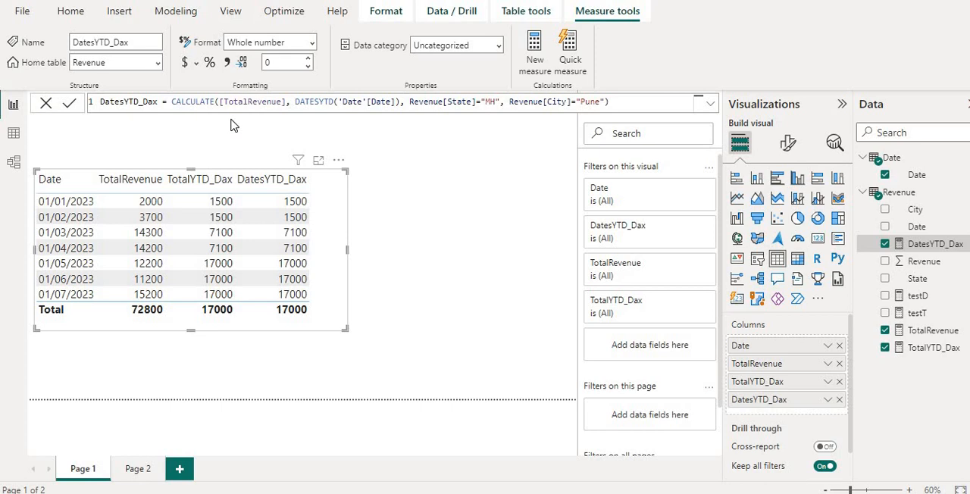
mouse_move(263, 165)
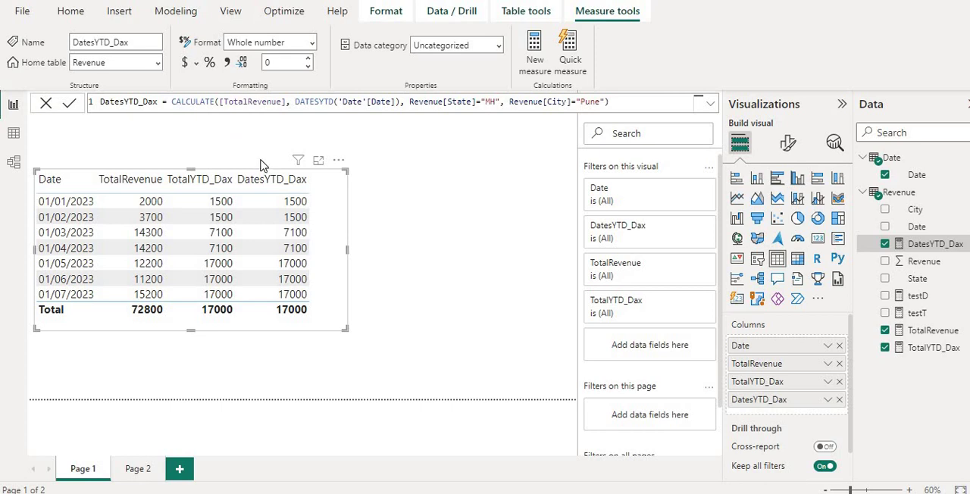